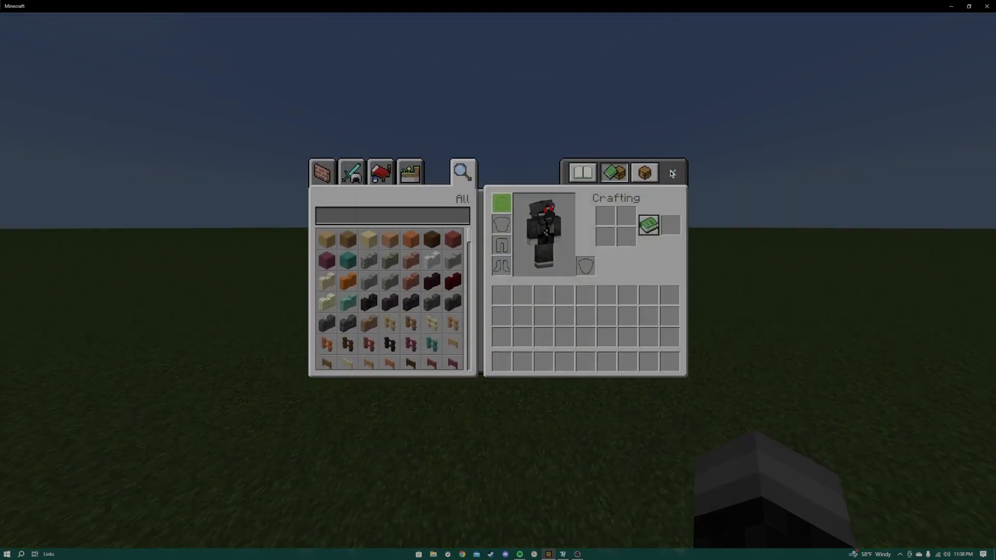
# Close the creative inventory and open the placed command block's empty editor
pyautogui.press('Escape')
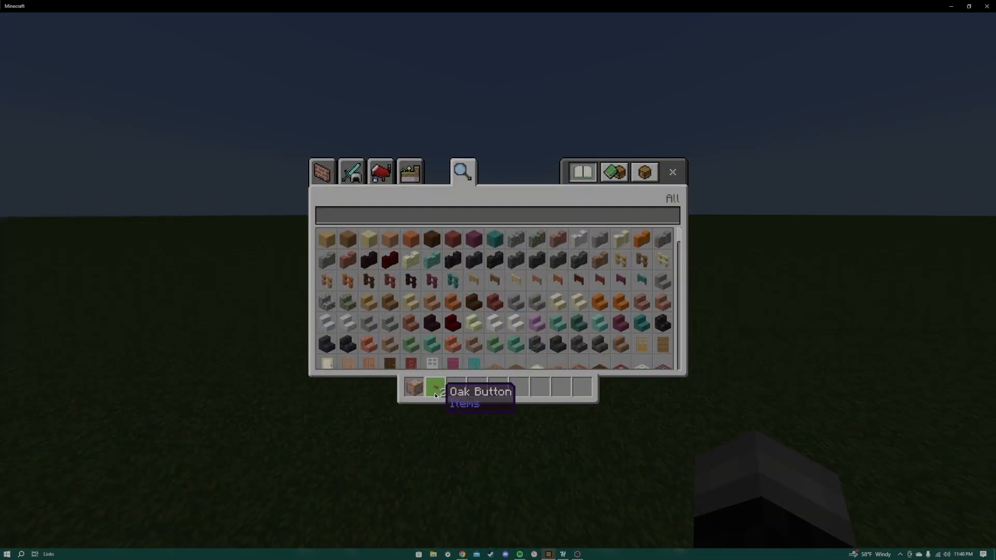
pyautogui.press('Escape')
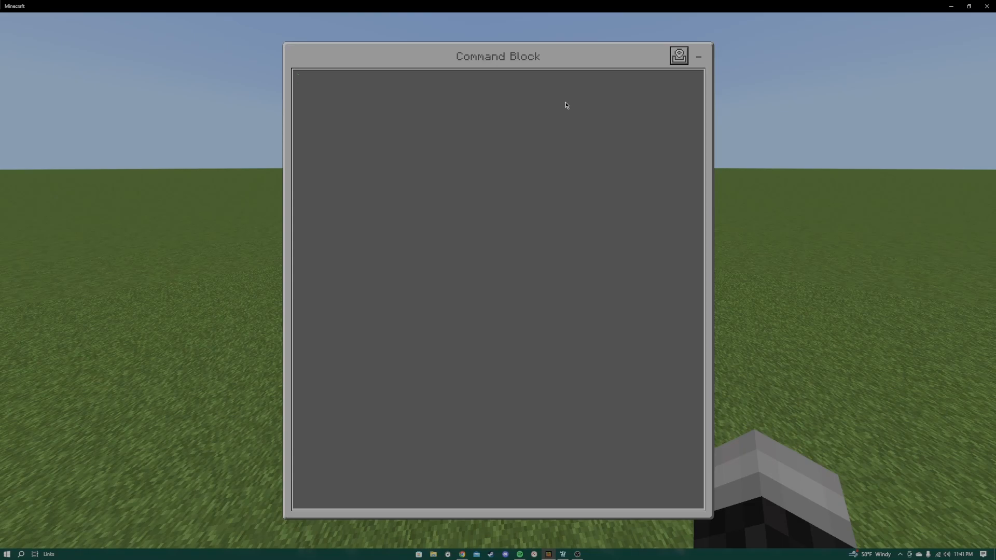
# Enter '/execute as @a run titleraw @s actionbar' with rawtext text 'New Scoreboard'
pyautogui.write('/execute')
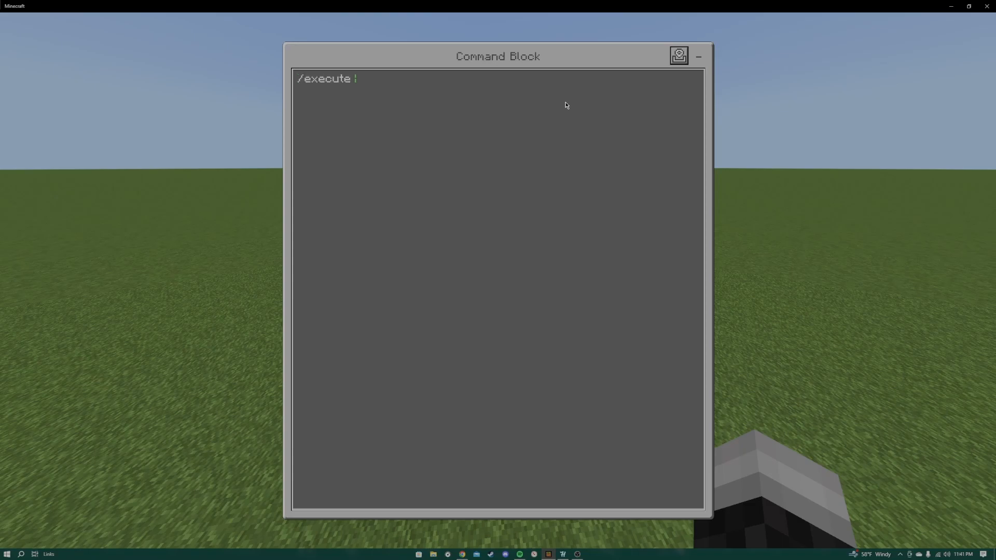
pyautogui.write('as @a')
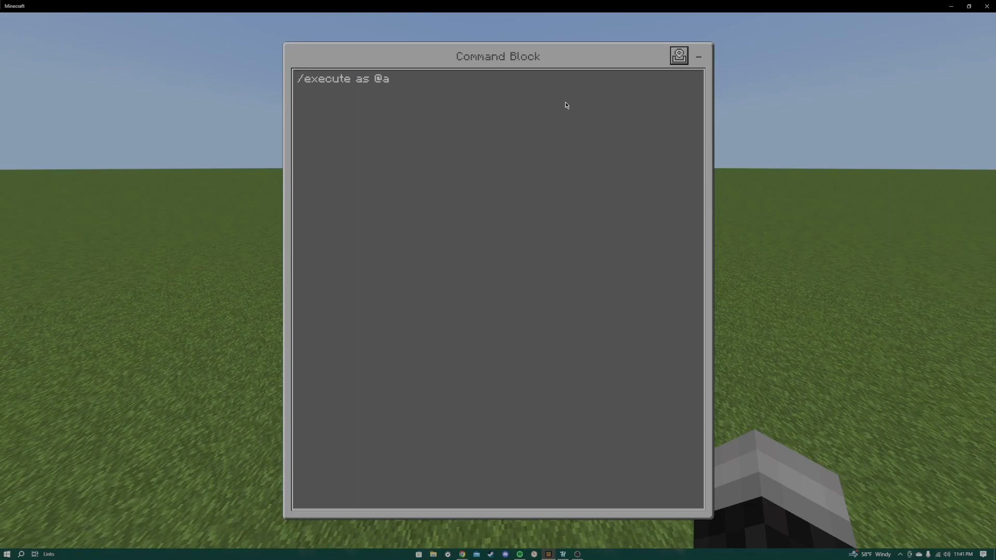
pyautogui.write('run')
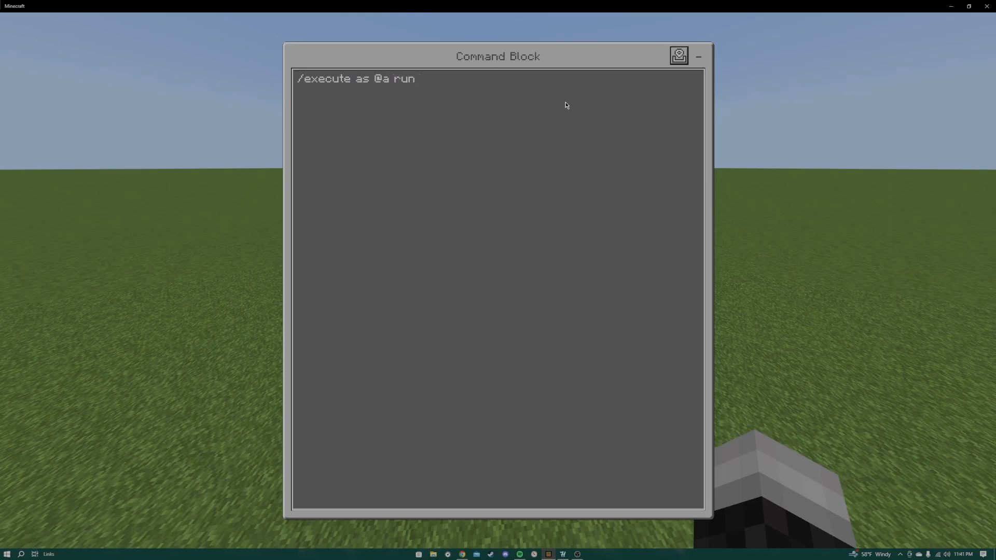
pyautogui.write('titleraw')
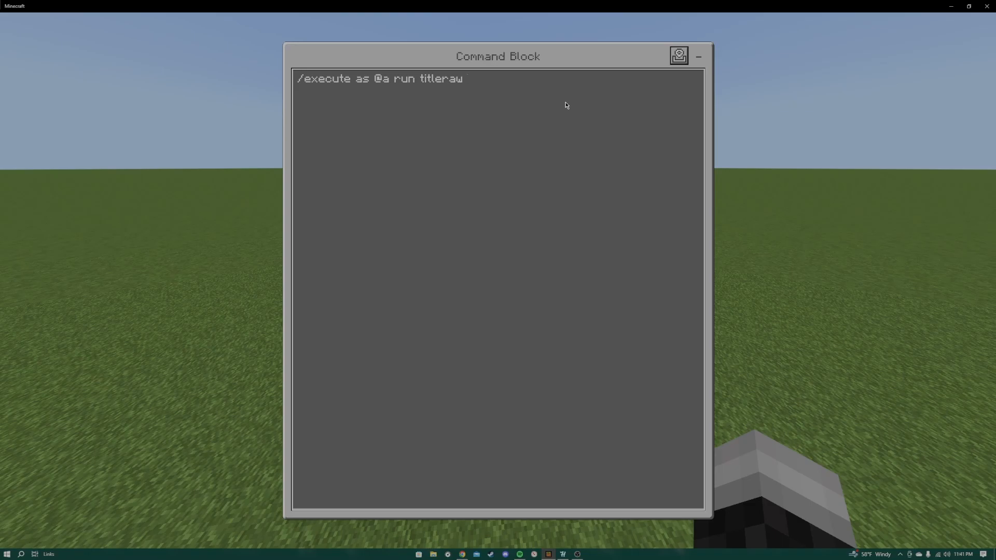
pyautogui.write('@s actionbar')
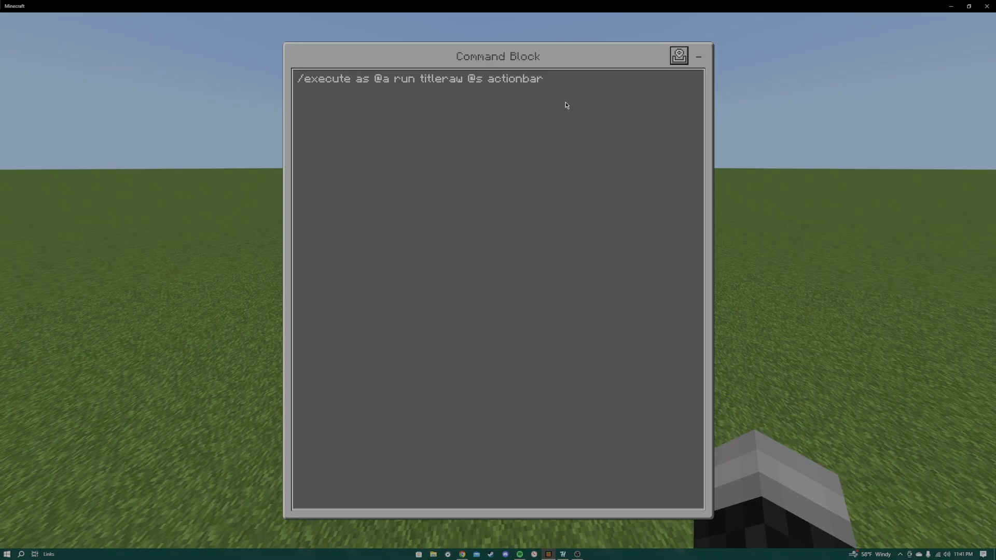
pyautogui.write('0')
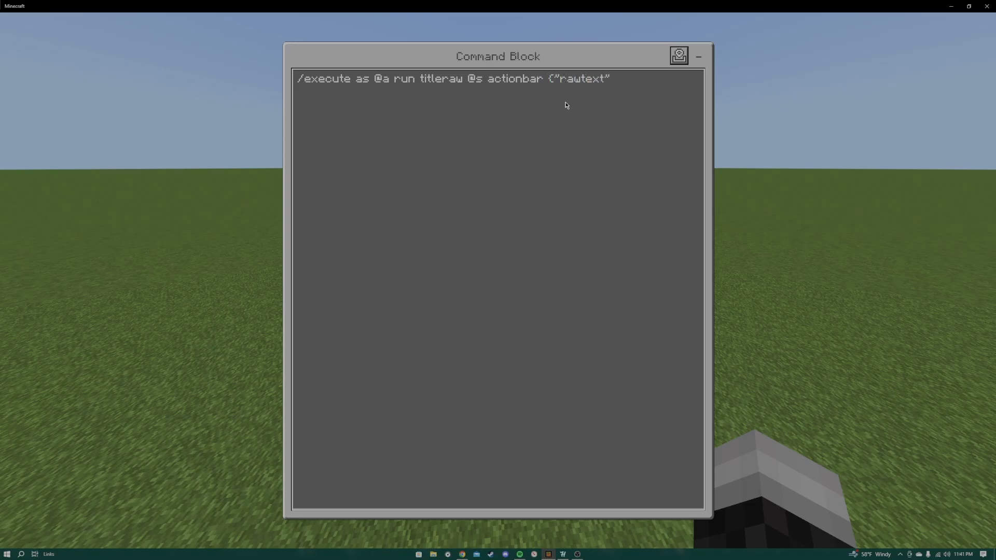
pyautogui.write(':')
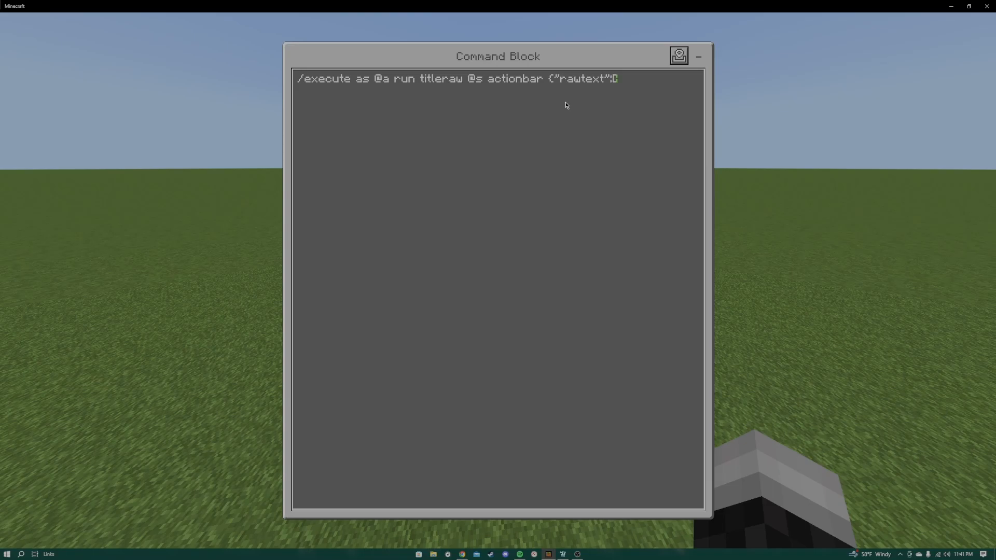
pyautogui.write('[{"text":"')
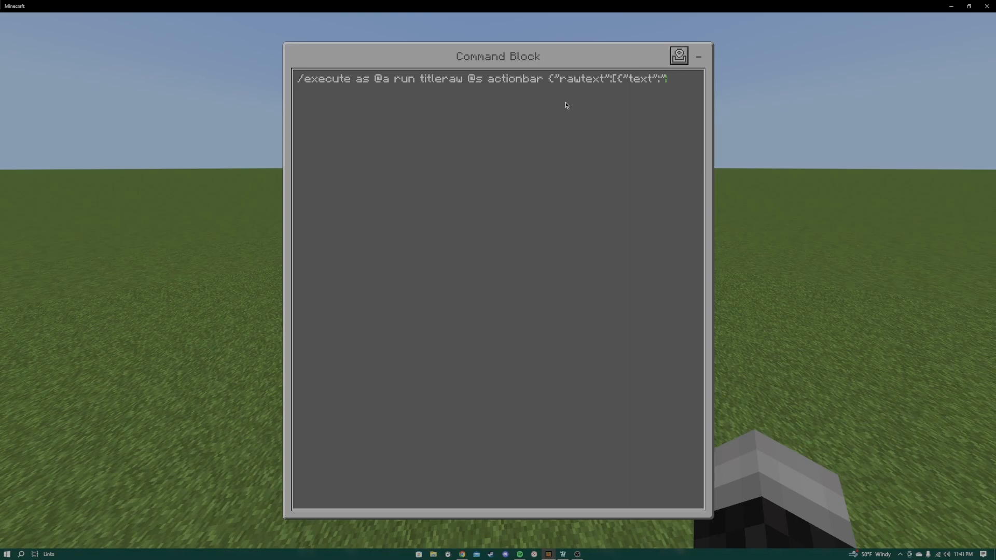
pyautogui.write('New SCoreboa')
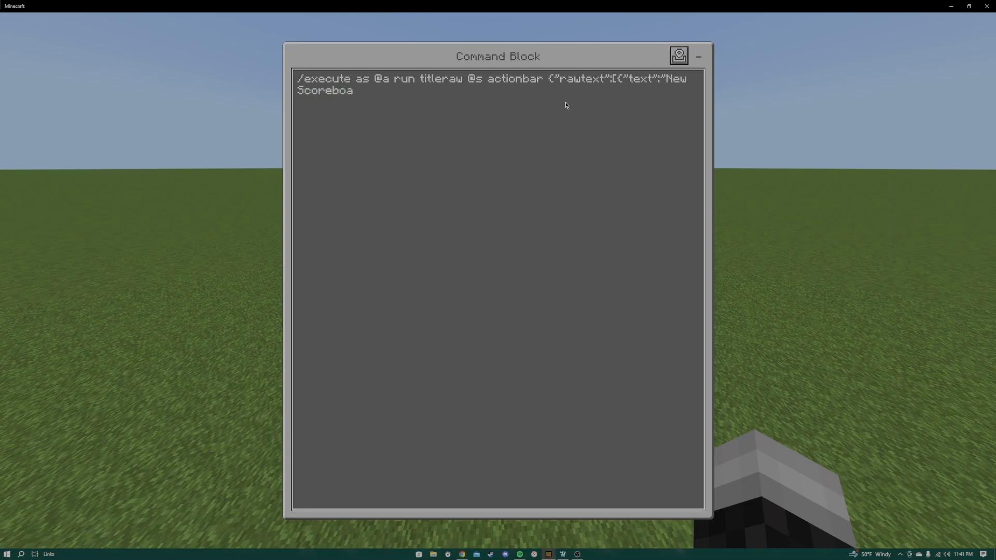
pyautogui.write('rd":"')
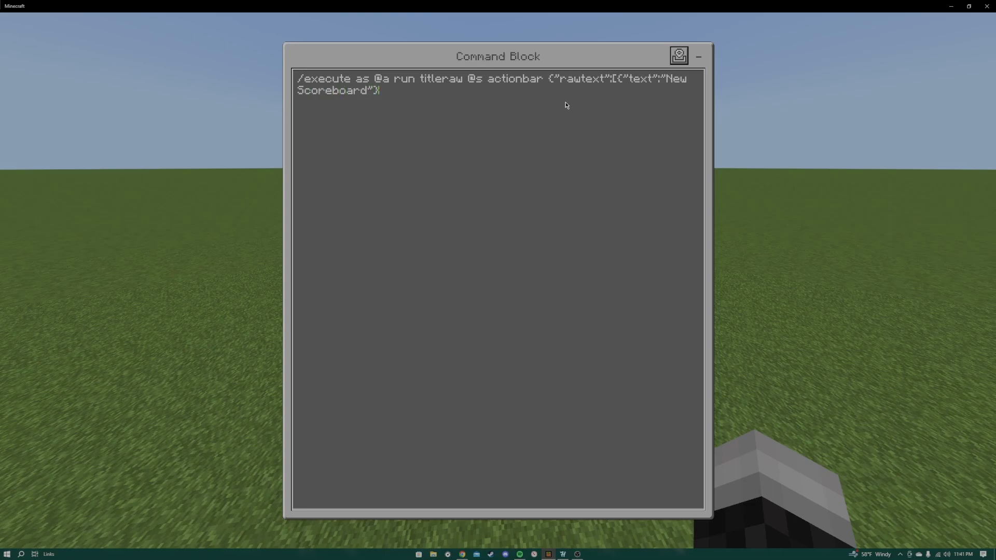
pyautogui.write(']}')
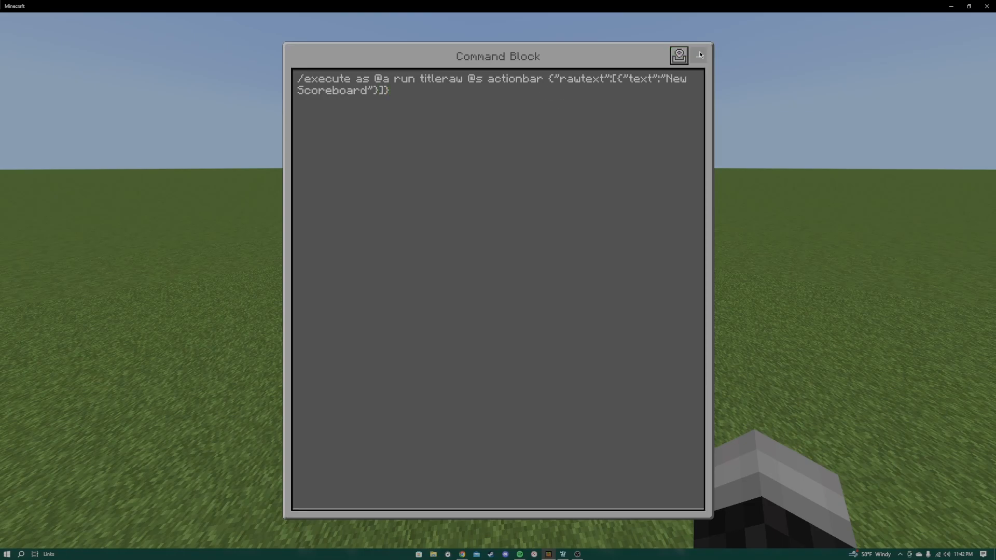
# Insert a second rawtext text object containing a \n line break after New Scoreboard
pyautogui.click(699, 55)
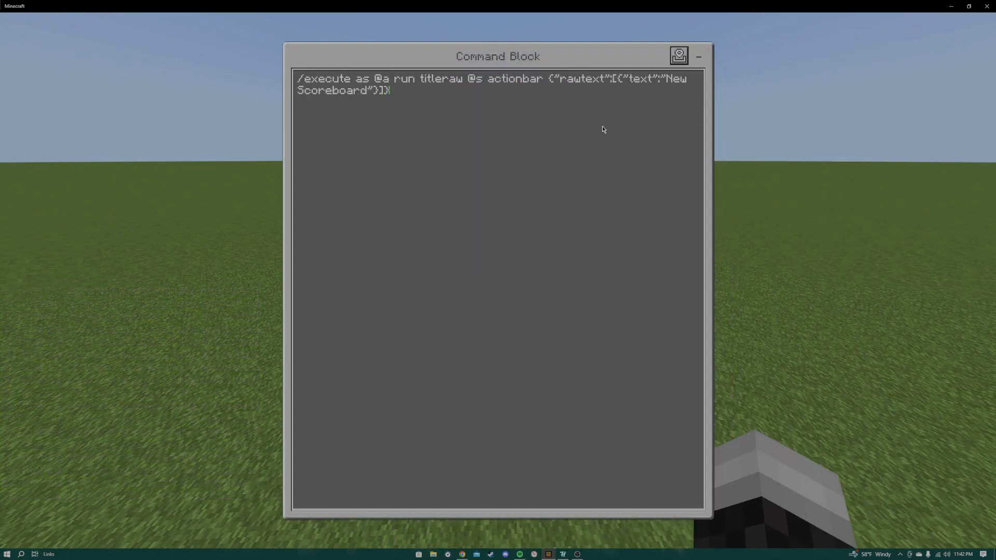
pyautogui.write(',{"\\n')
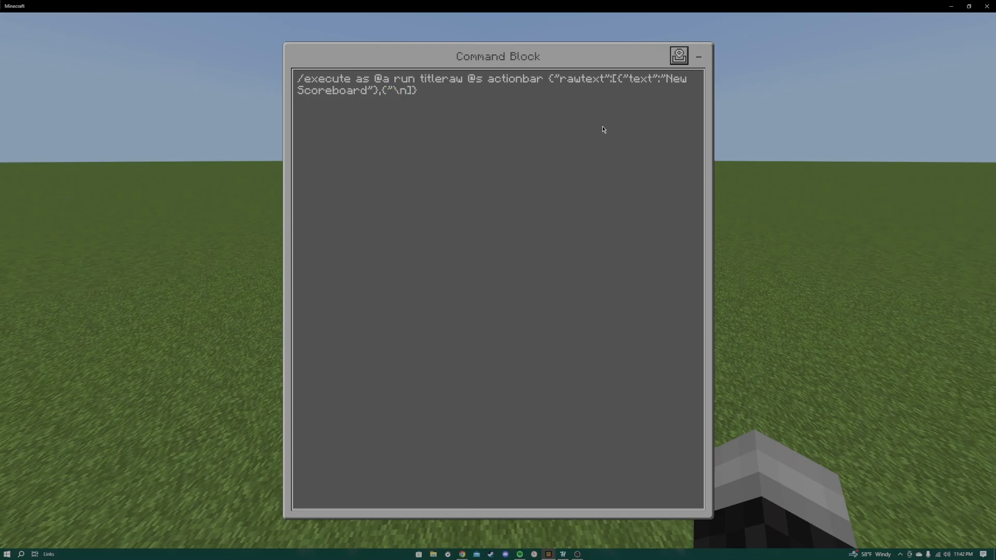
pyautogui.write('"text":')
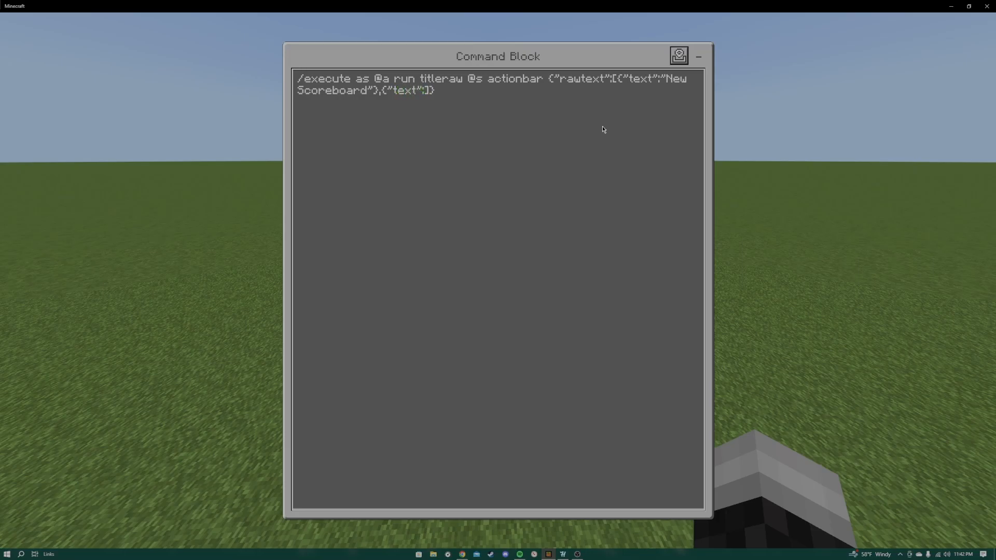
pyautogui.write('\\n')
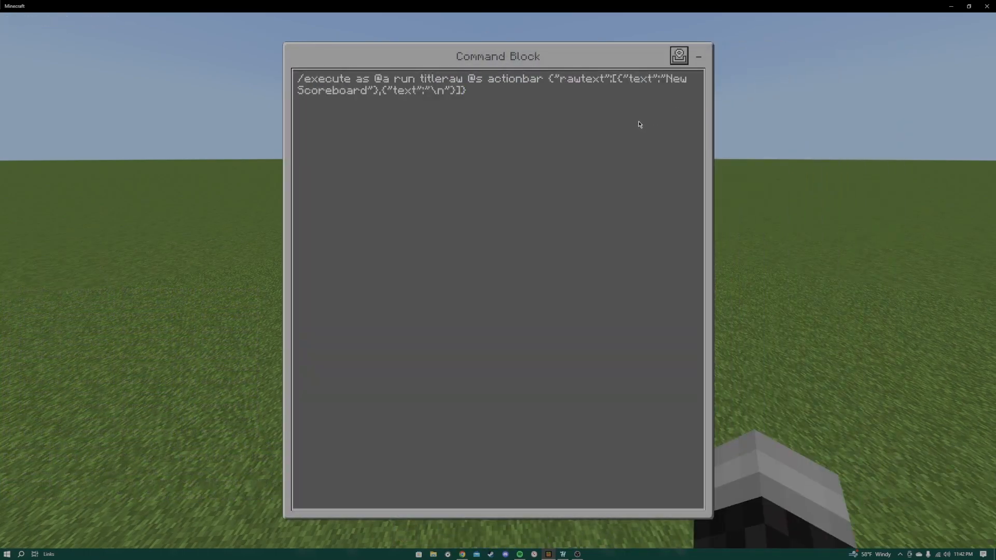
# Append new rawtext objects for the 'Money: ' text and a score component
pyautogui.press('Escape')
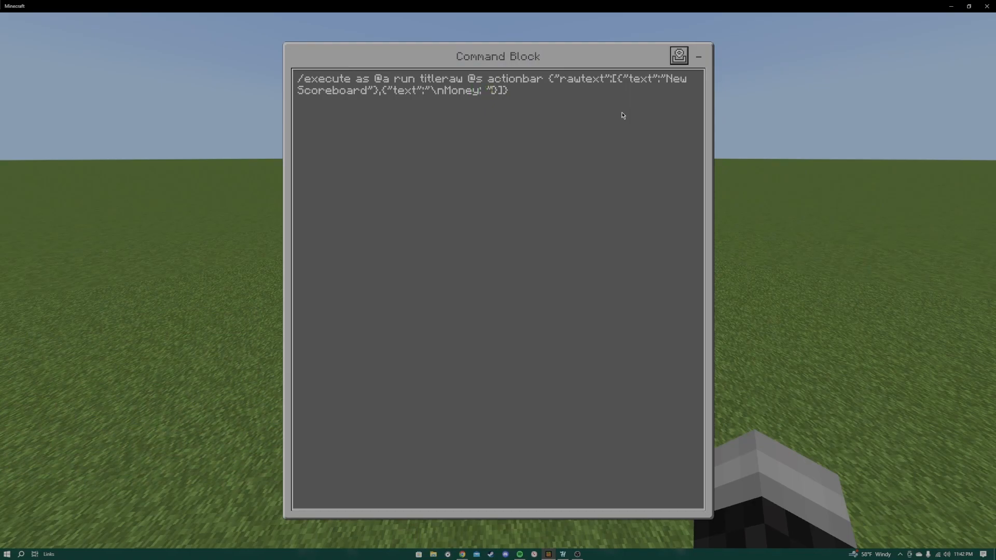
pyautogui.write(',{"')
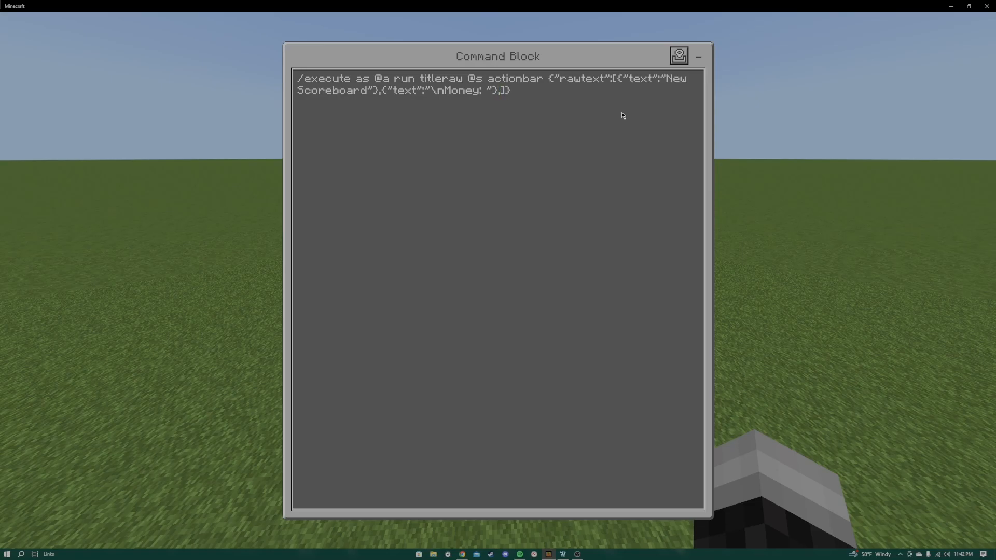
pyautogui.write(',{"score')
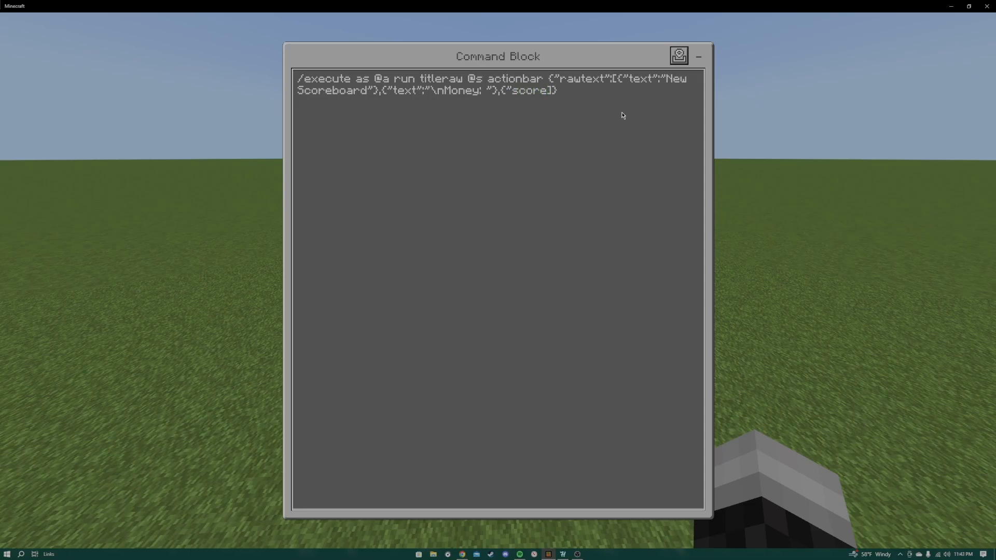
pyautogui.write(':{}')
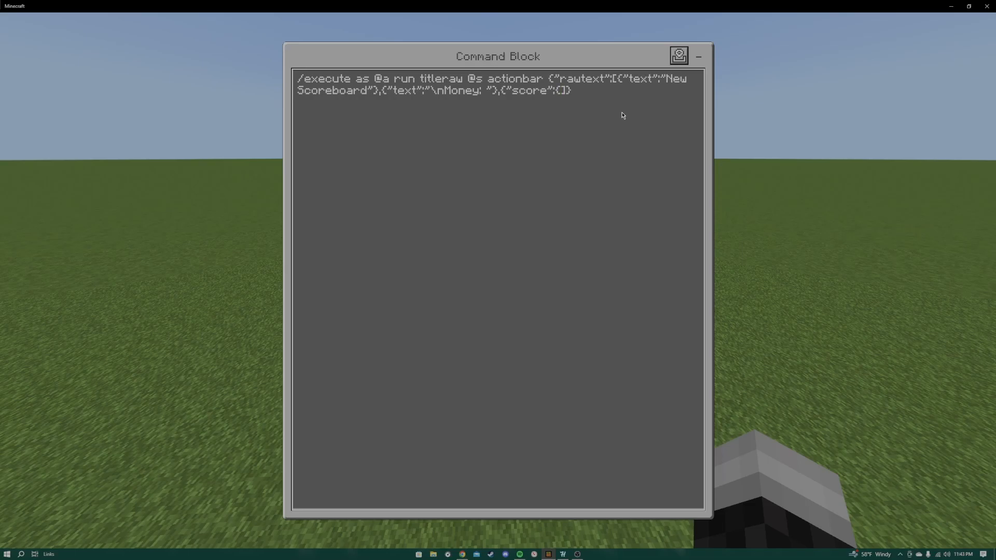
pyautogui.write('name')
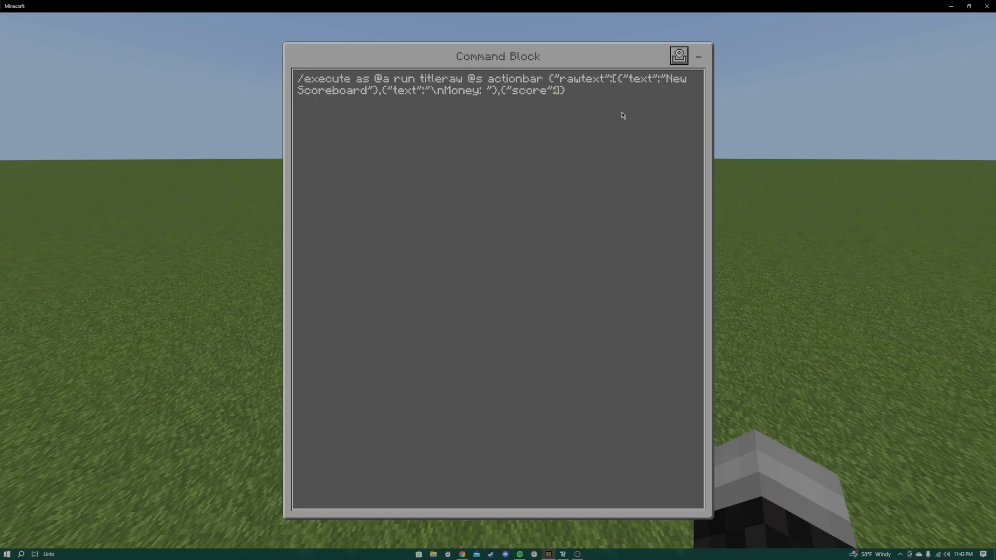
pyautogui.write('{name}')
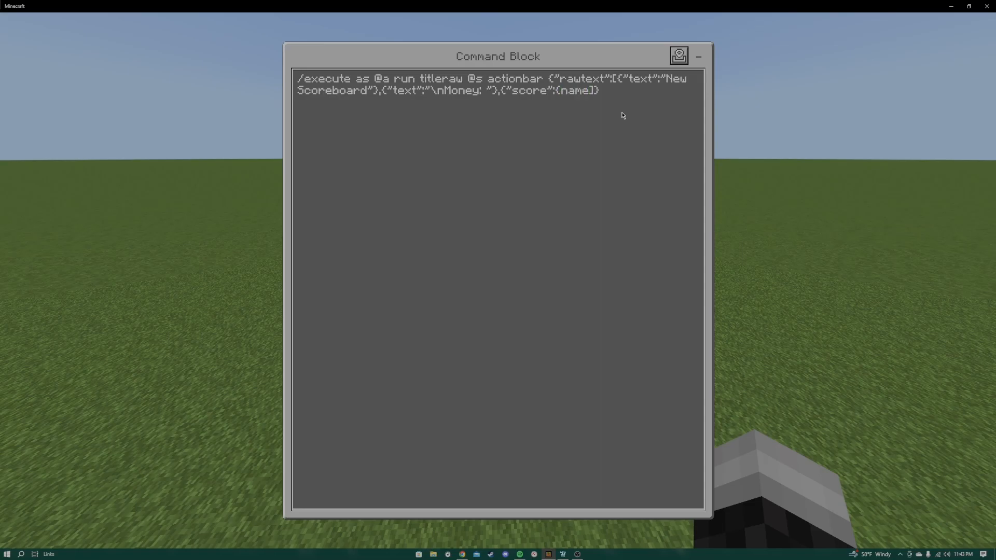
# Set the score component to name '*' and objective 'M', closing the rawtext list
pyautogui.write(':')
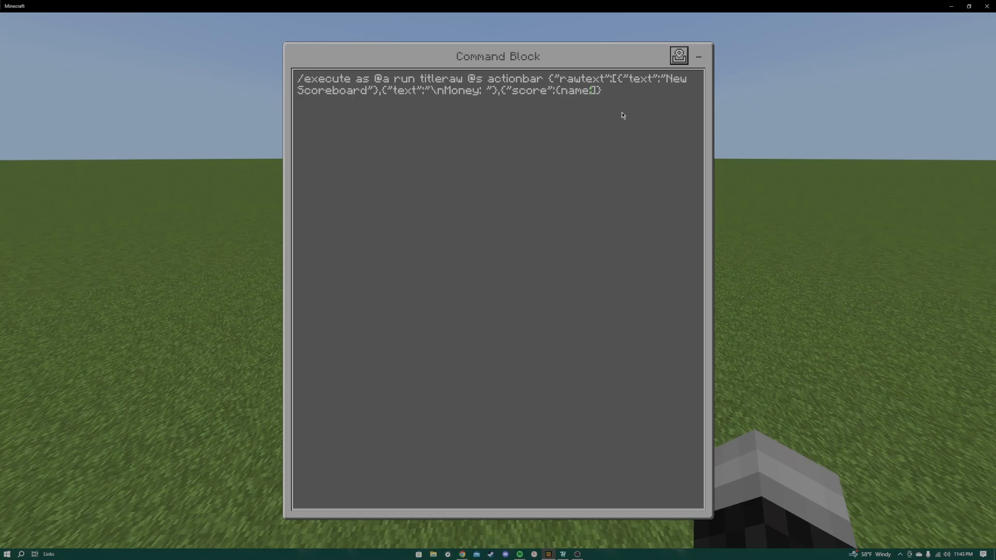
pyautogui.write('"')
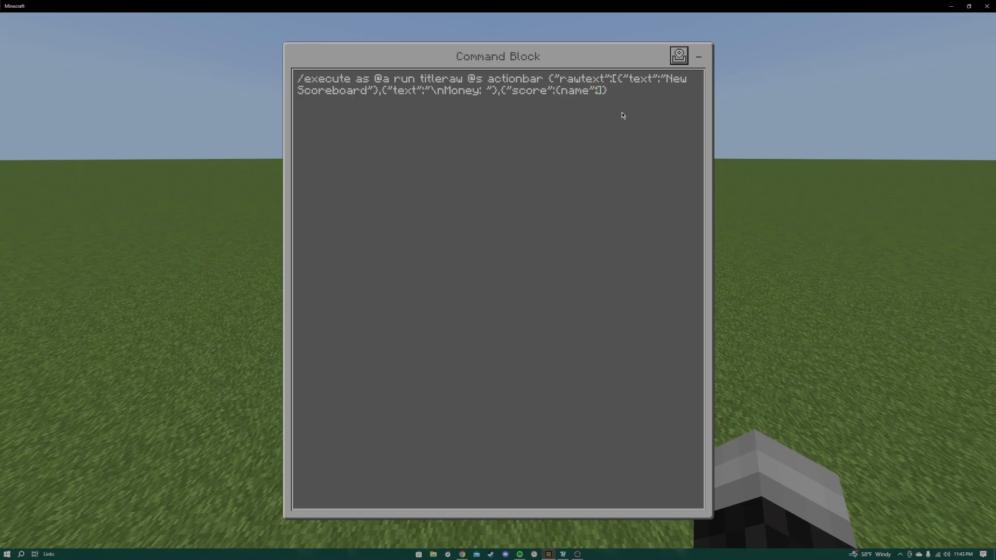
pyautogui.write('"*"')
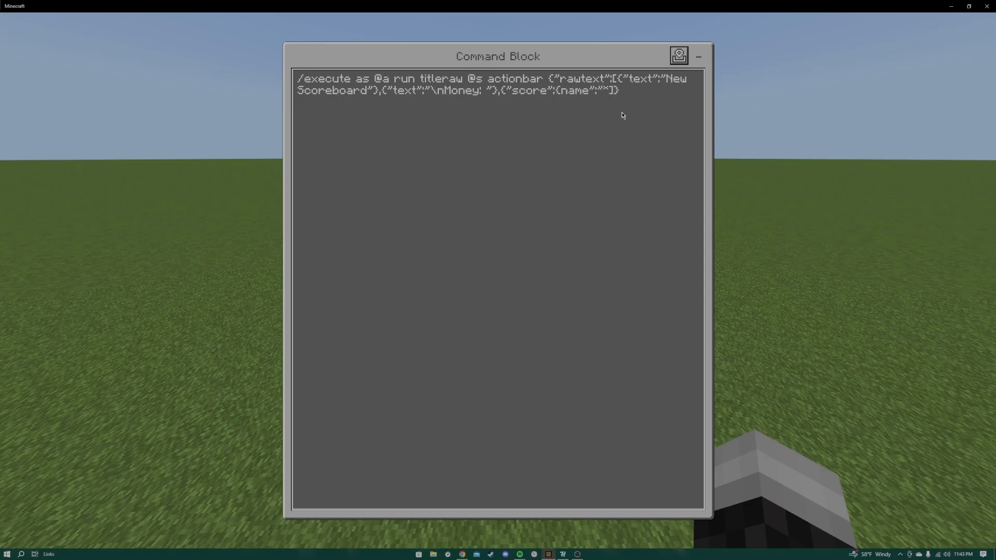
pyautogui.write(']')
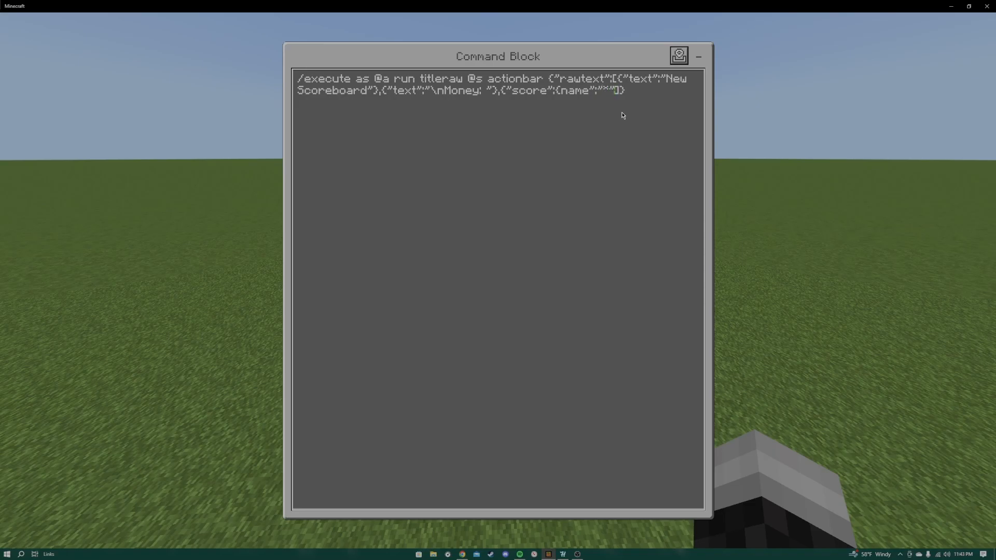
pyautogui.write(',')
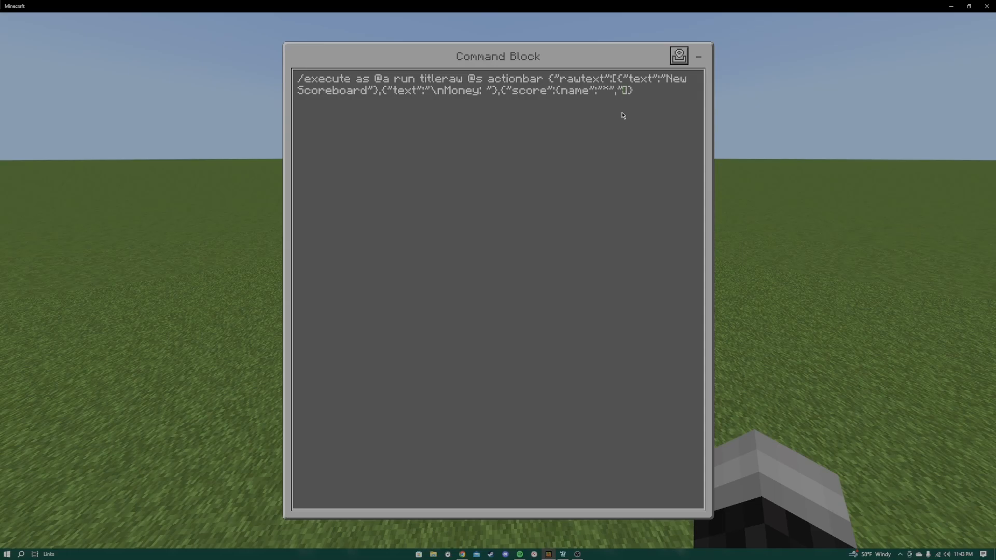
pyautogui.write('objective":')
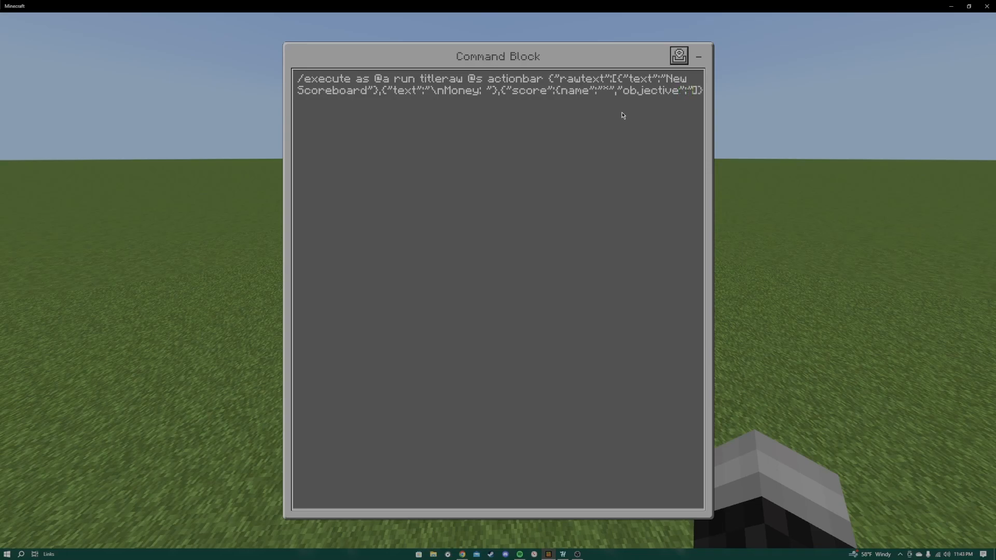
pyautogui.write('M"')
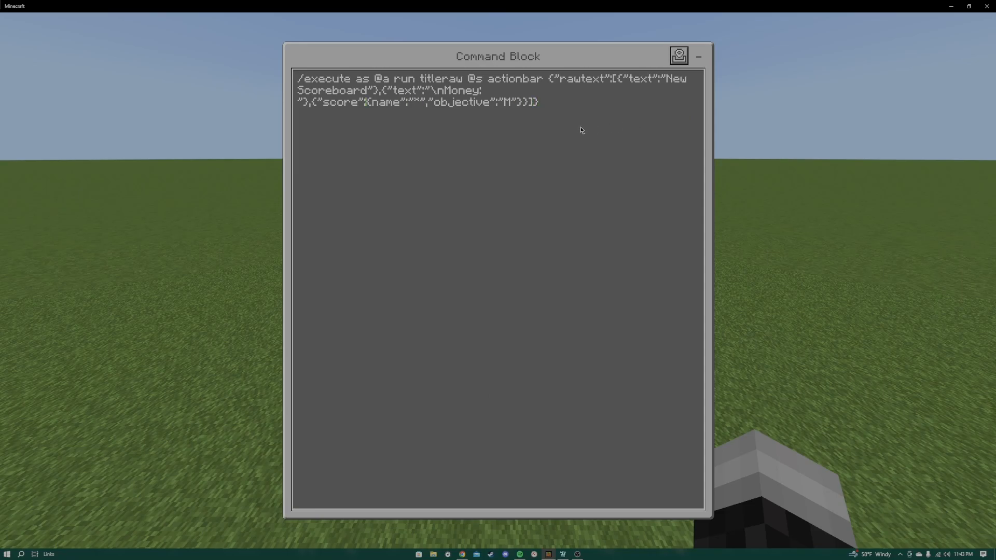
# Close the editor, check /scoreboard objectives, and type '/scoreboard players add @a' in a second block
pyautogui.click(678, 55)
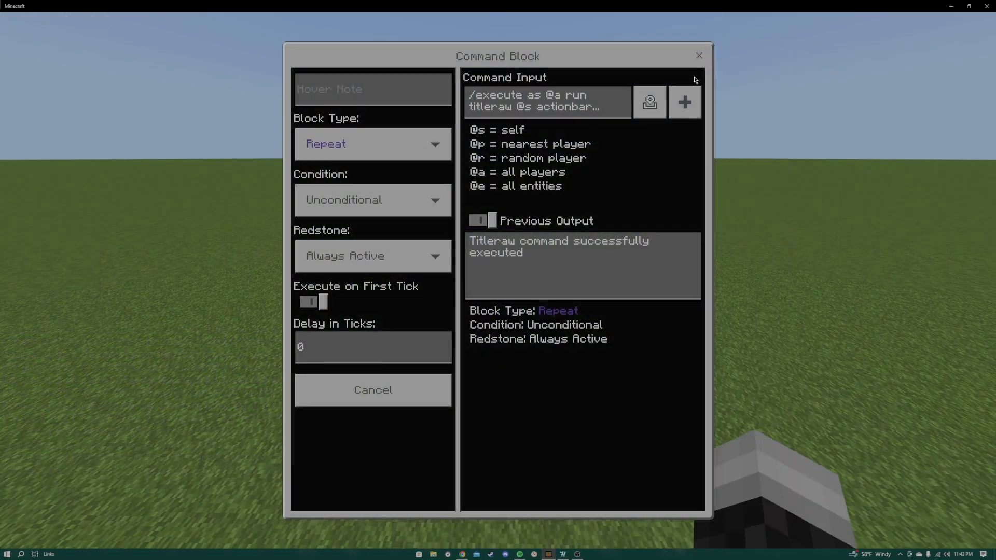
pyautogui.click(648, 101)
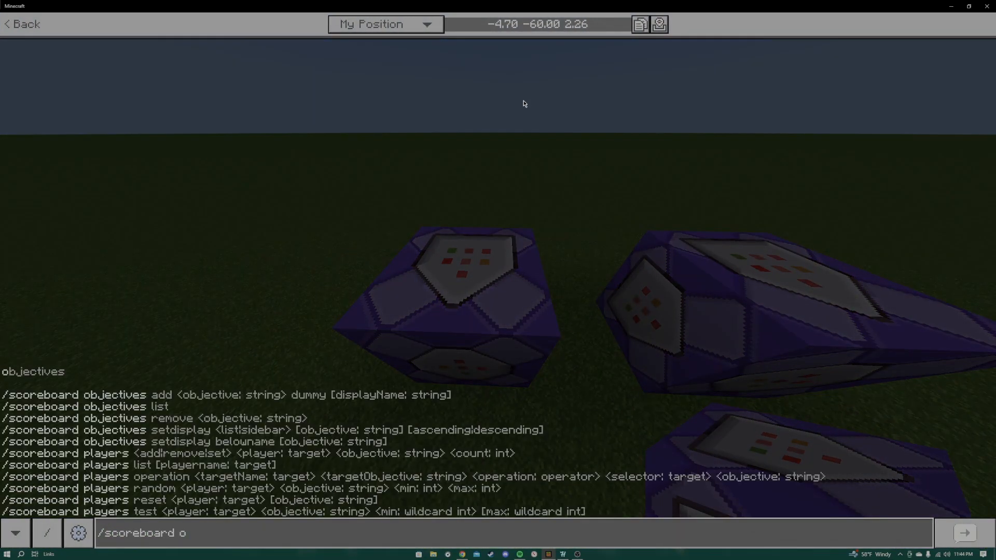
pyautogui.write('bjectives')
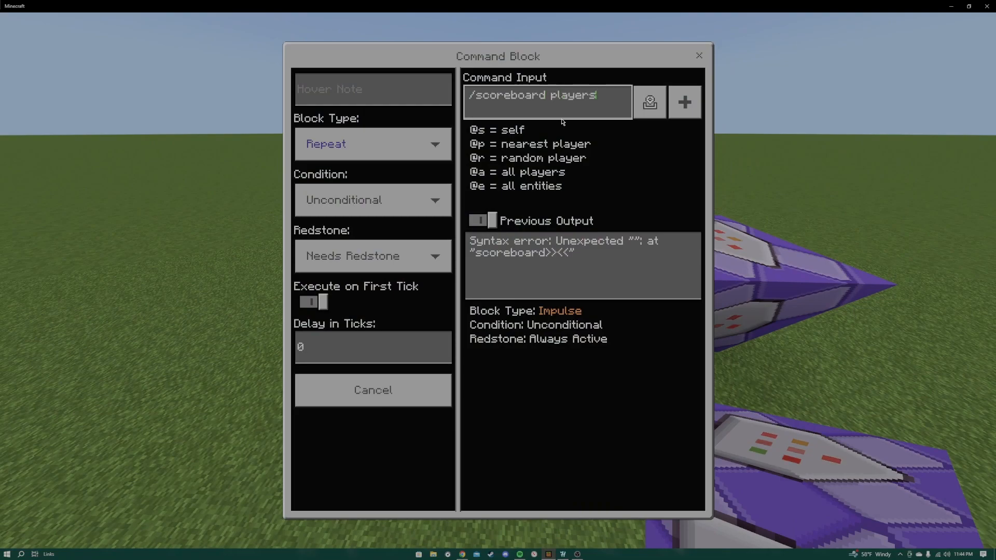
pyautogui.write('add')
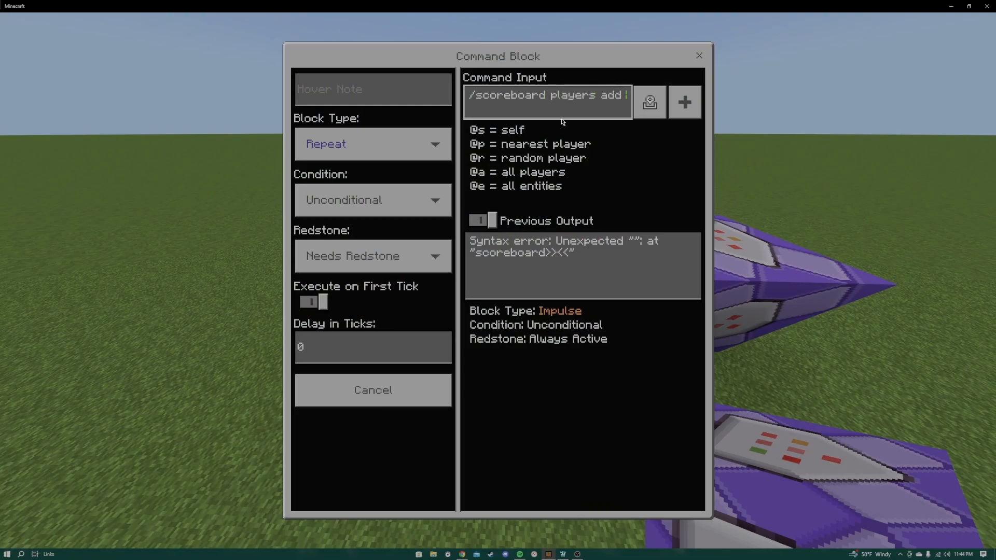
pyautogui.write('@a')
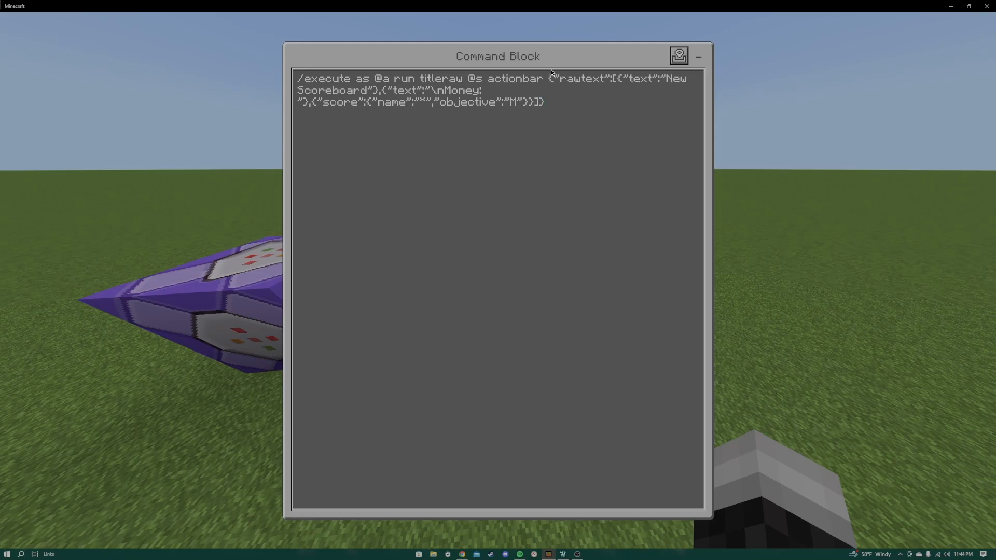
pyautogui.moveTo(554, 73)
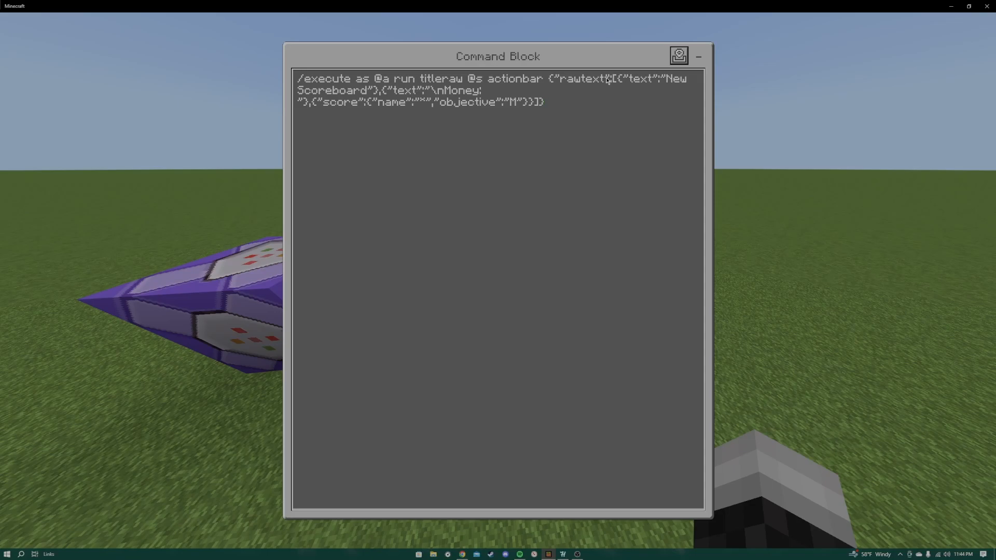
pyautogui.moveTo(611, 84)
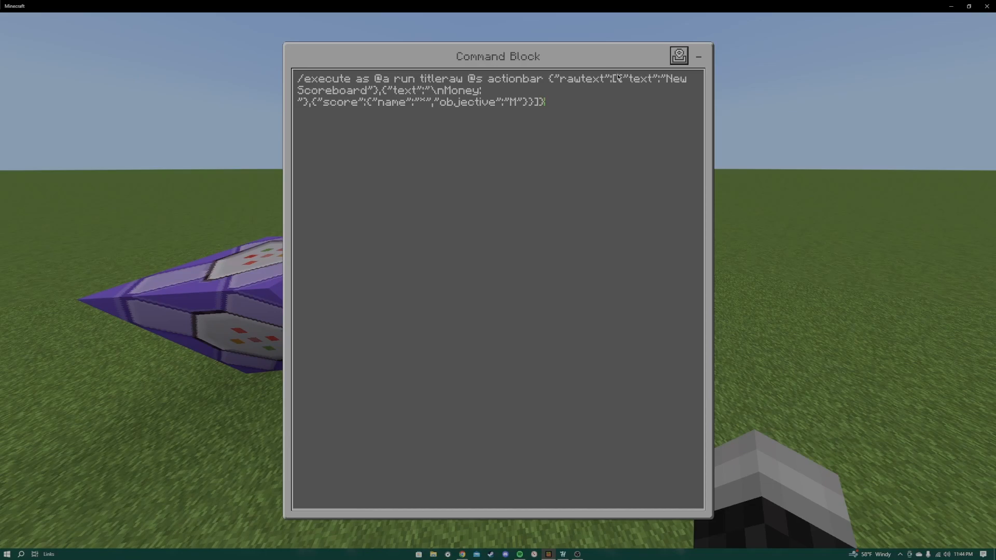
pyautogui.moveTo(658, 84)
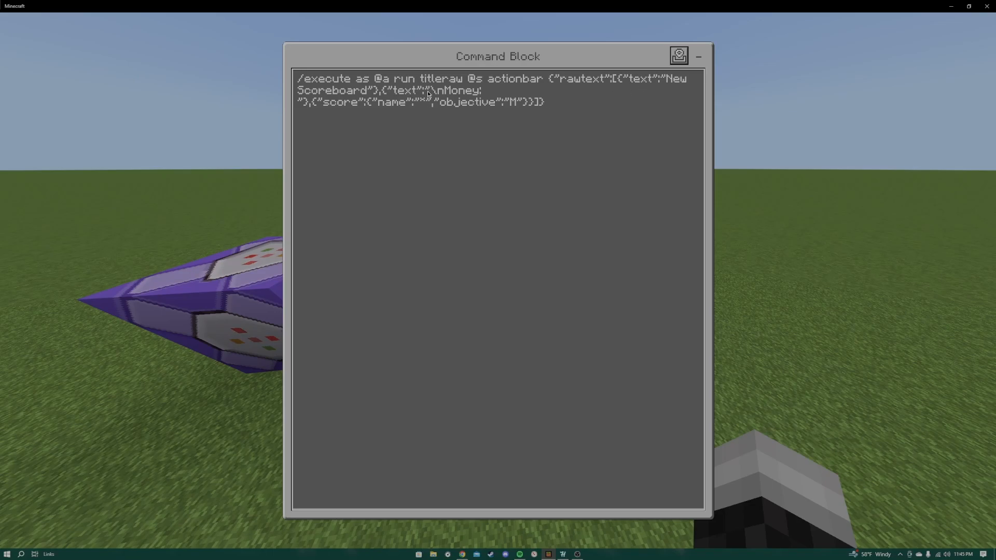
pyautogui.moveTo(639, 72)
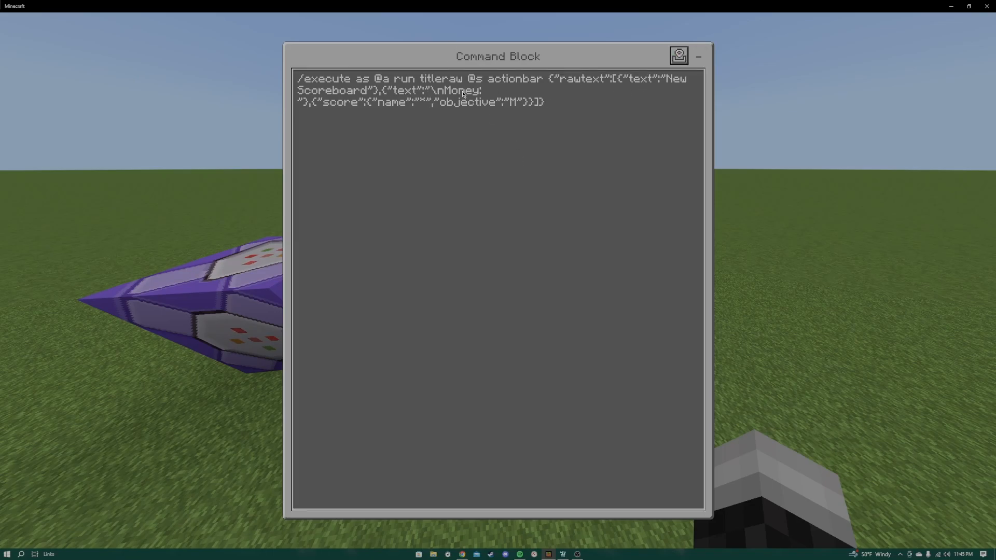
pyautogui.moveTo(346, 115)
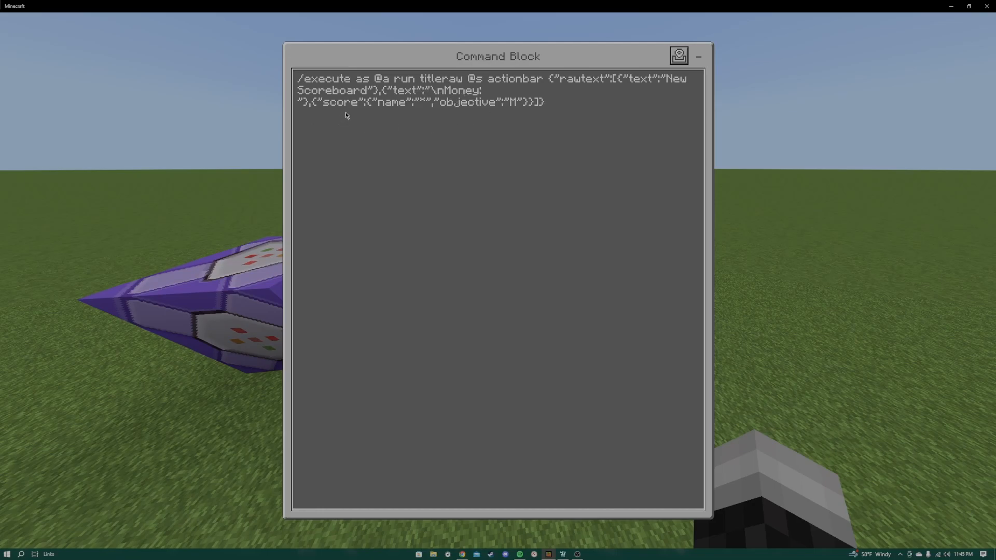
pyautogui.moveTo(314, 108)
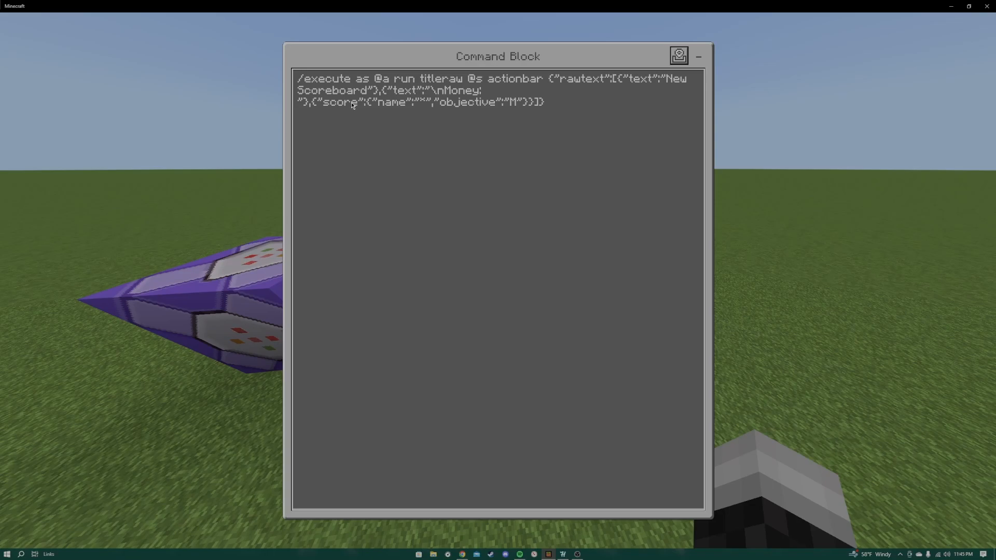
pyautogui.moveTo(354, 108)
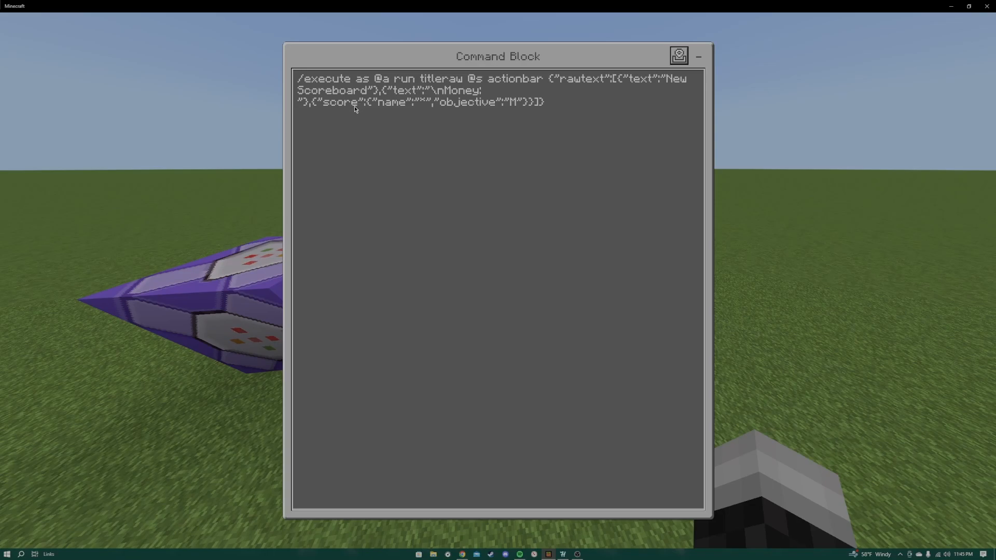
pyautogui.moveTo(368, 108)
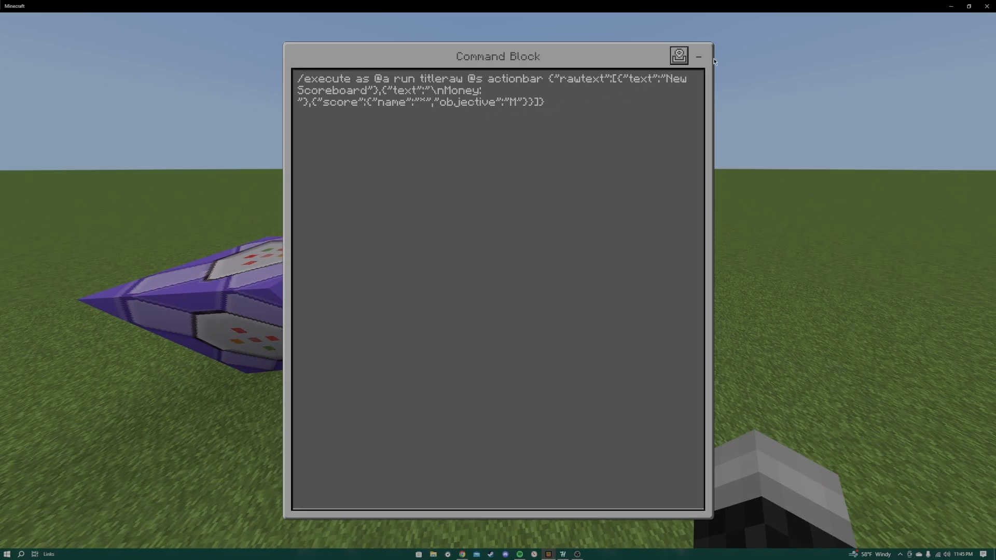
# Exit the editor to view 'New Scoreboard / Money: 0', then search 'dirt' in inventory
pyautogui.press('Escape')
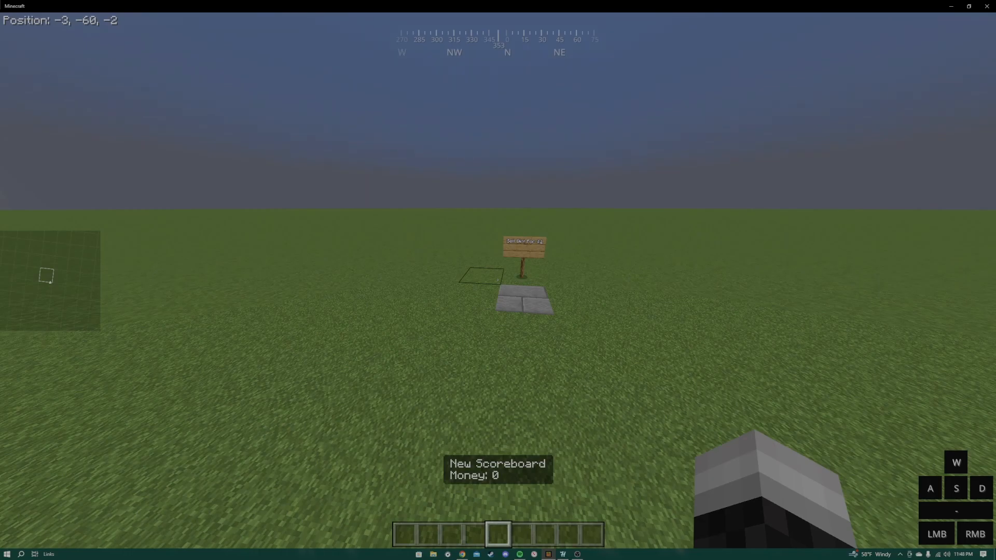
pyautogui.press('w')
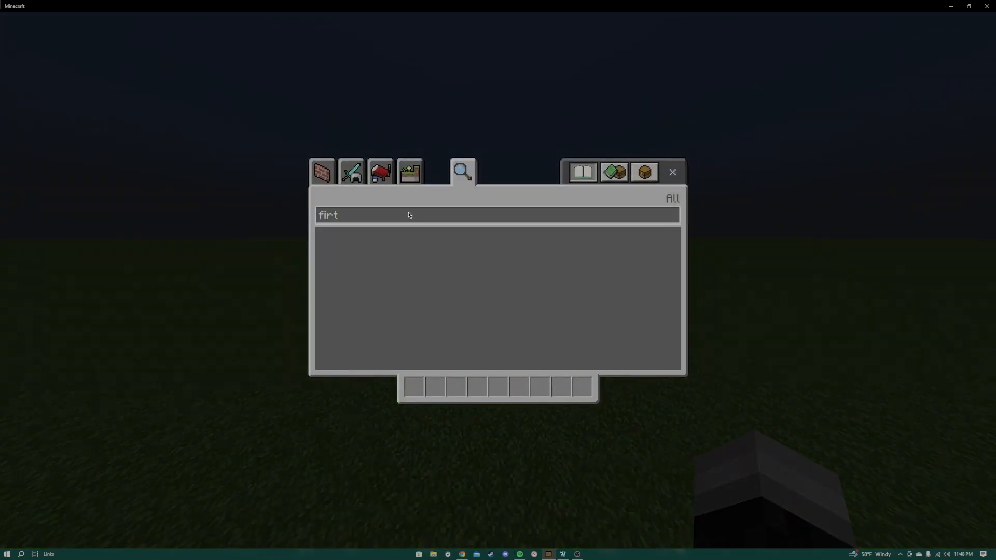
pyautogui.write('dirt')
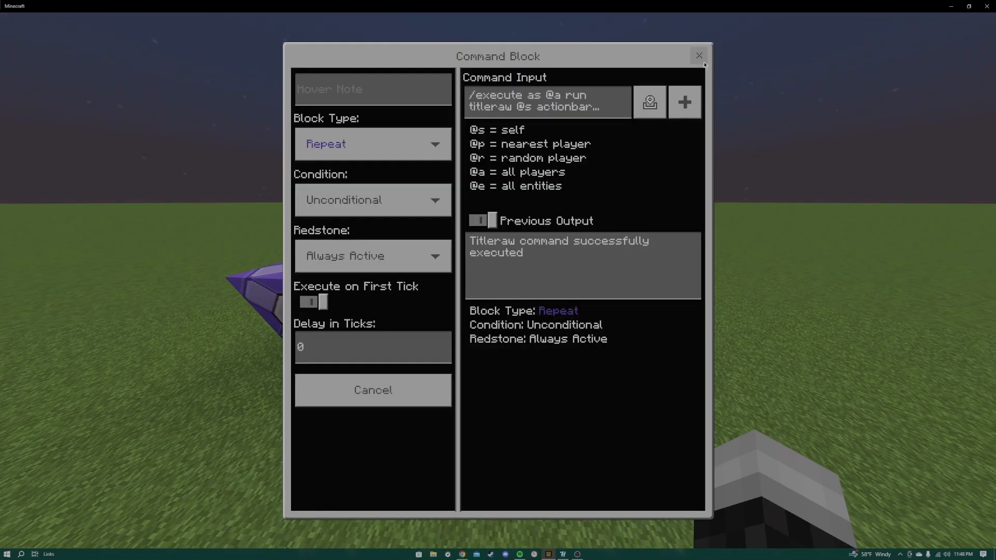
# Change the titleraw display from actionbar to title in the full command text
pyautogui.click(698, 56)
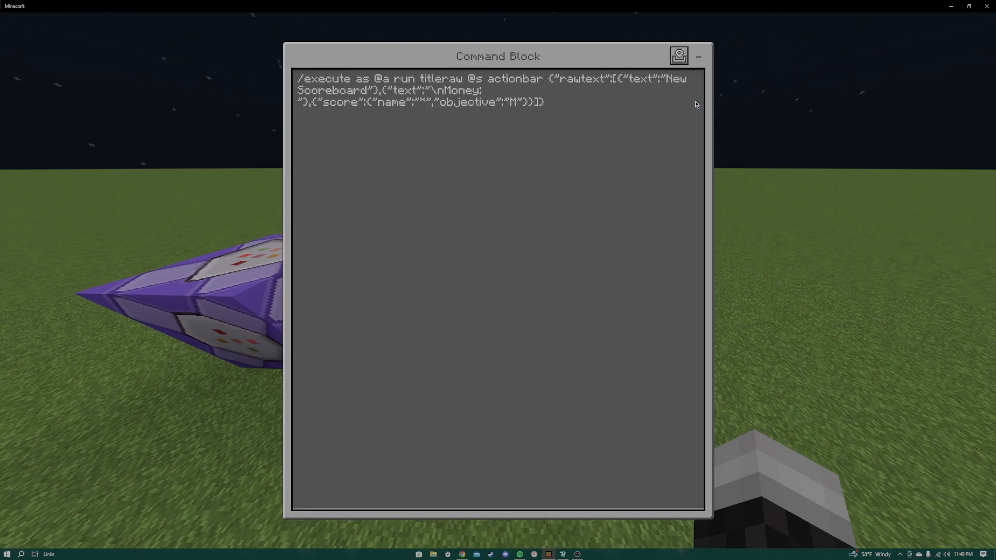
pyautogui.moveTo(590, 119)
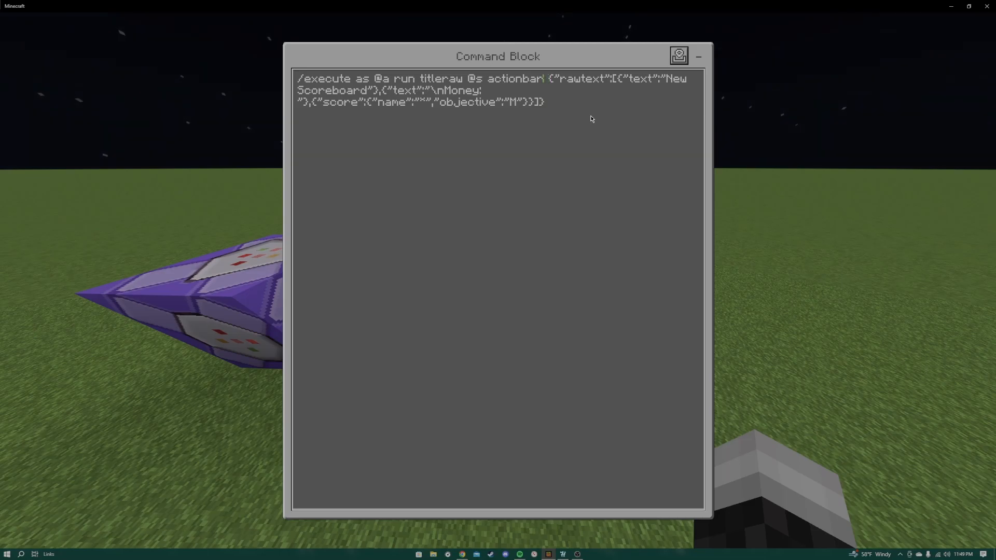
pyautogui.write('Title')
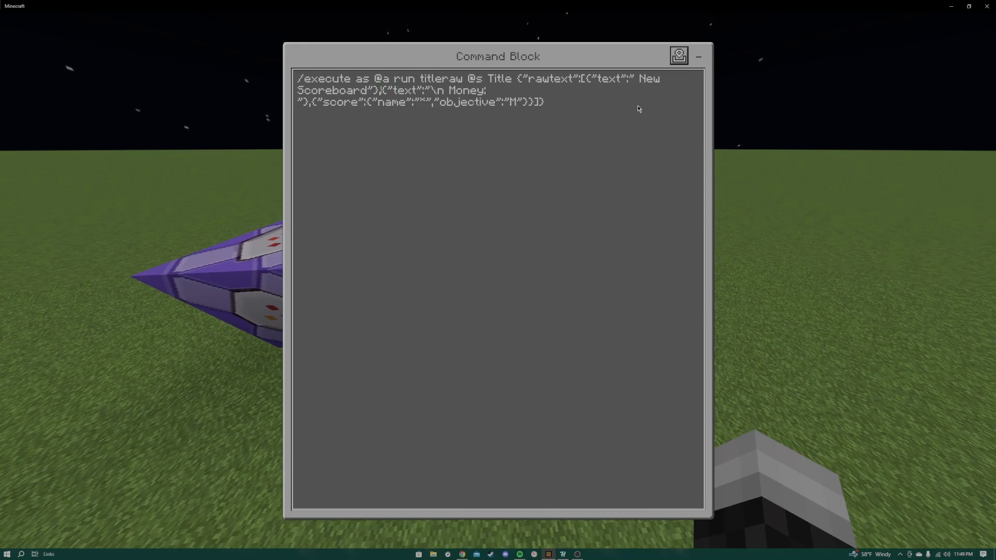
pyautogui.press('Escape')
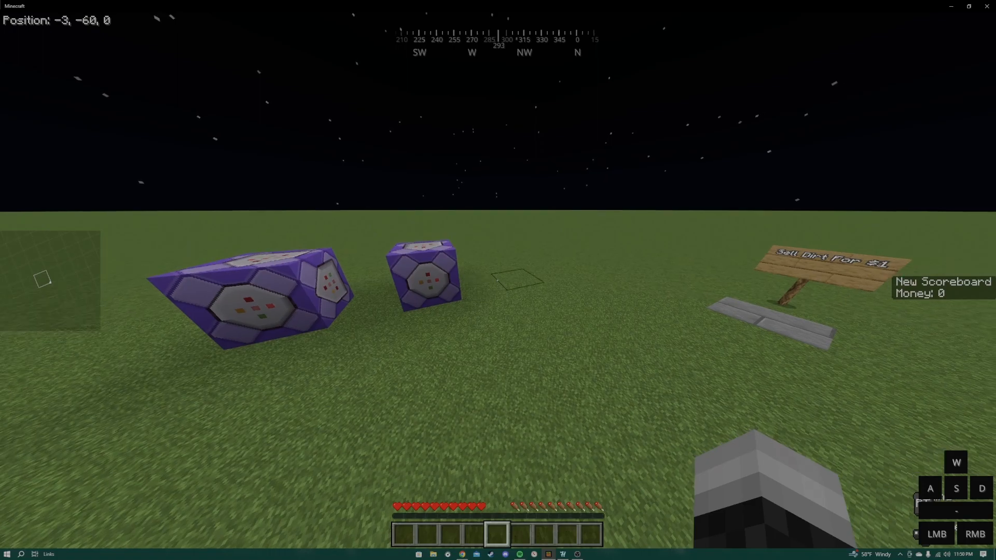
pyautogui.moveTo(498, 280)
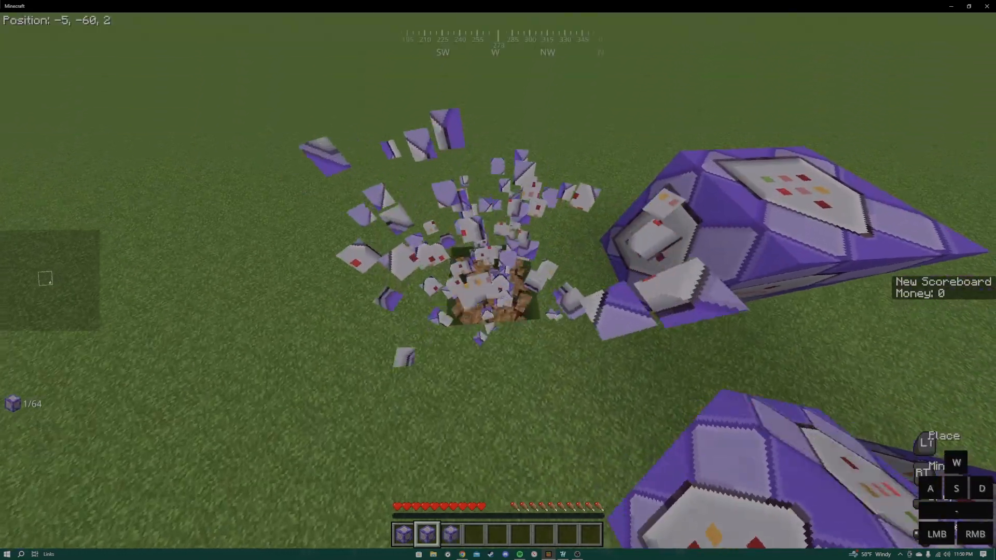
# Break one command block, walk to the remaining one and open its command
pyautogui.press('e')
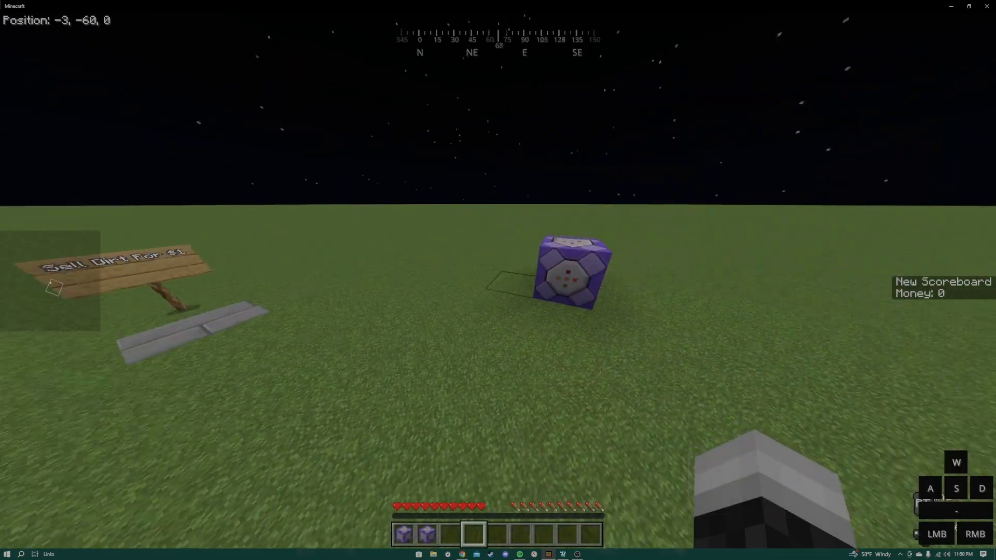
pyautogui.press('w')
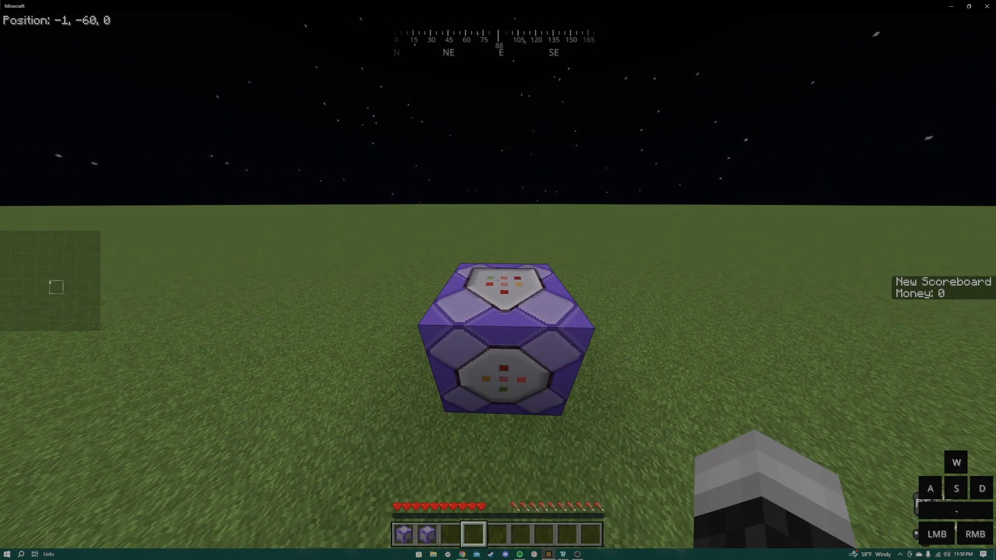
pyautogui.press('e')
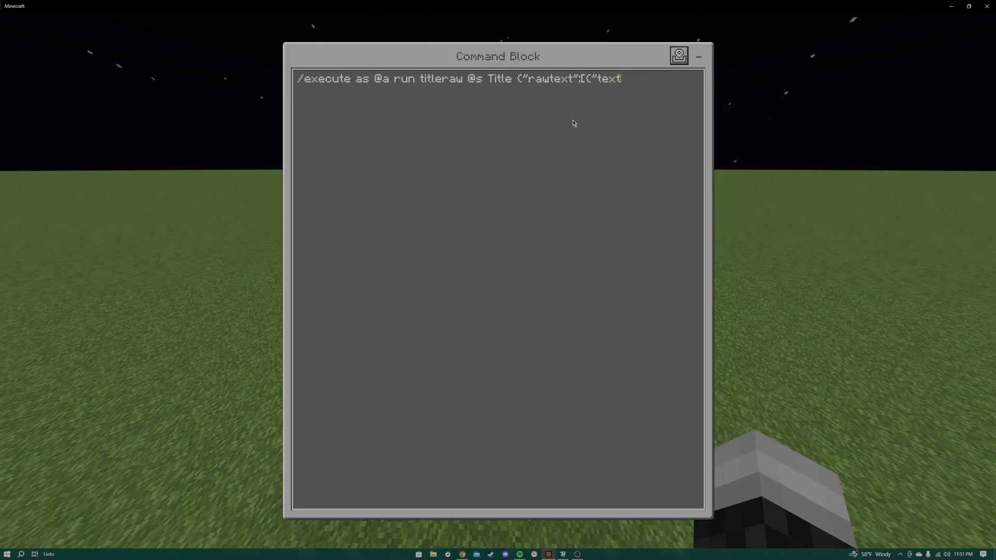
# Rewrite the rawtext as Skygen, \nIGN with @s, \nMoney score M, \nRebirths score R
pyautogui.write('":')
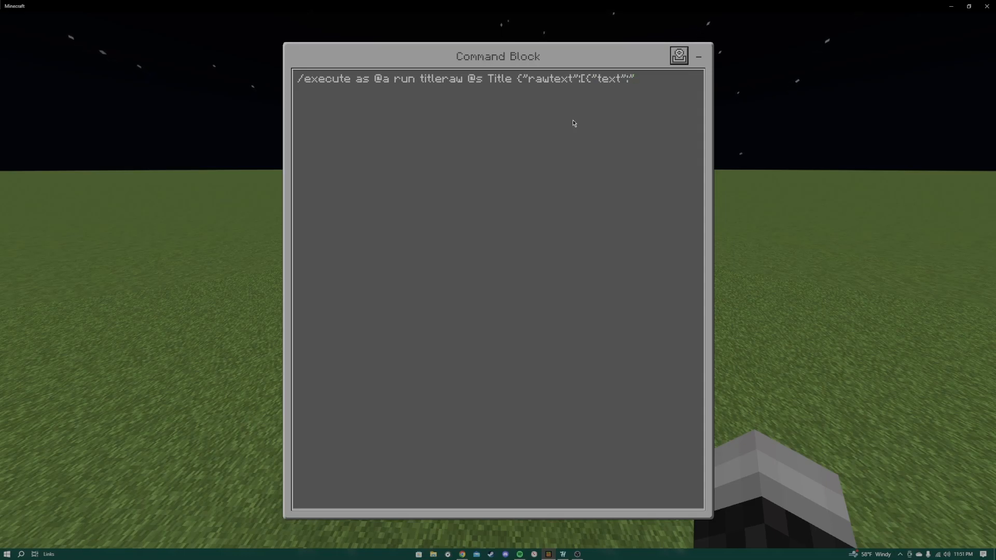
pyautogui.write('Skygen "},{"text":"\\nIGN: "},{"selector":"@s"},{"text":"\\n]}')
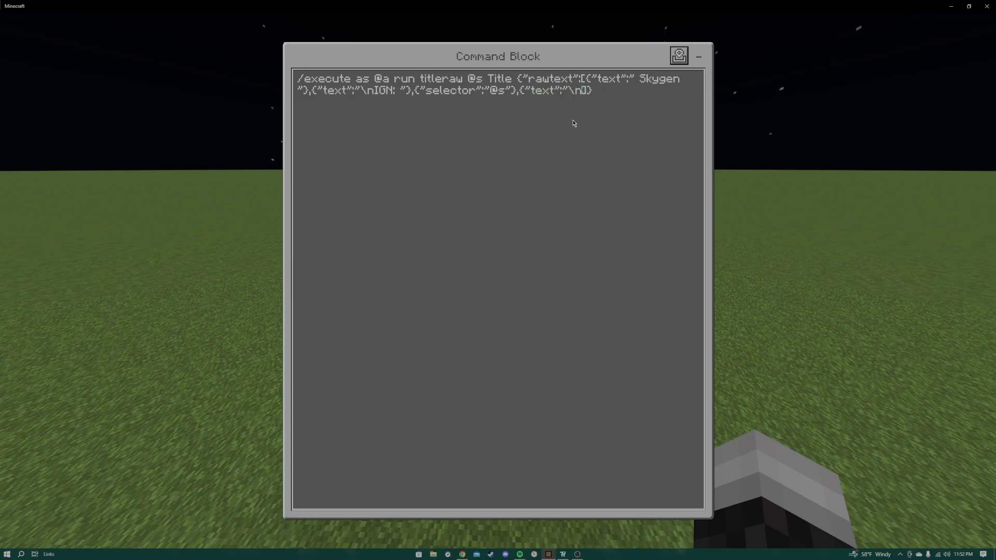
pyautogui.write('Money: "},{"')
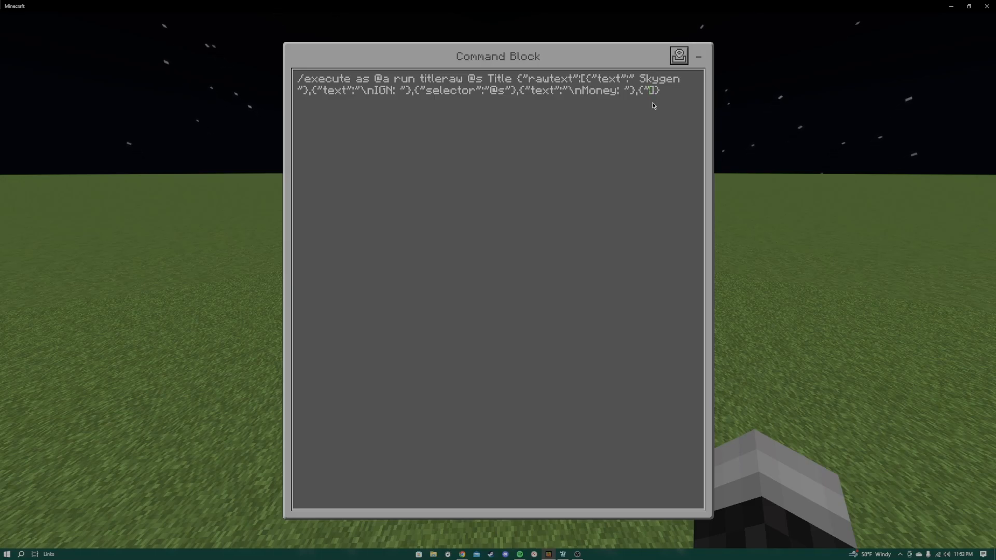
pyautogui.write('Rebirths: "},{"score":{"')
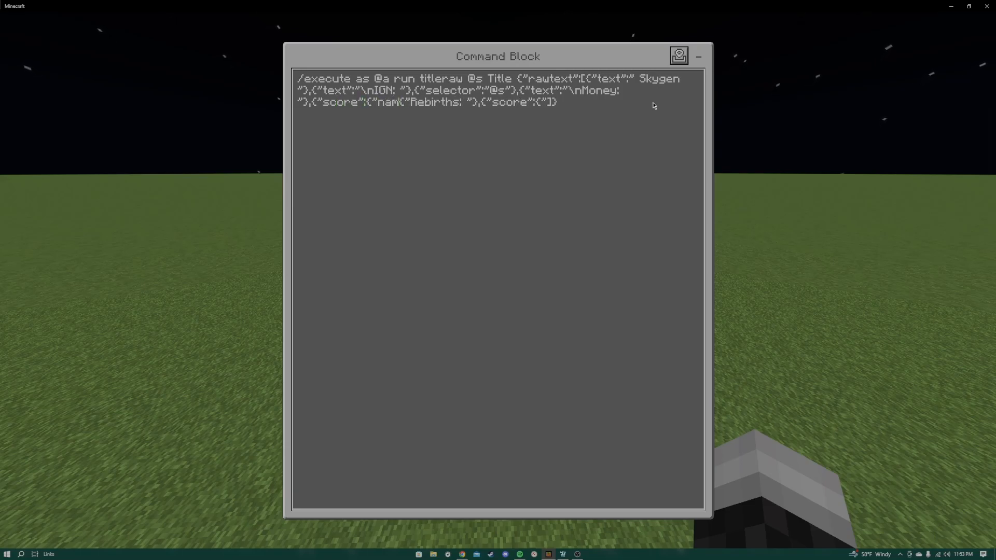
pyautogui.write('name":""')
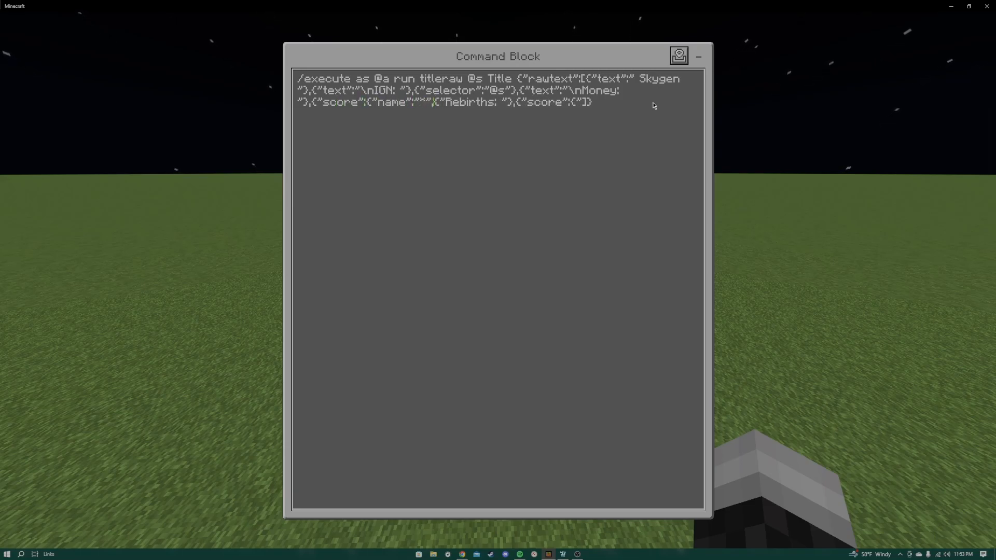
pyautogui.write(',"objective":"M')
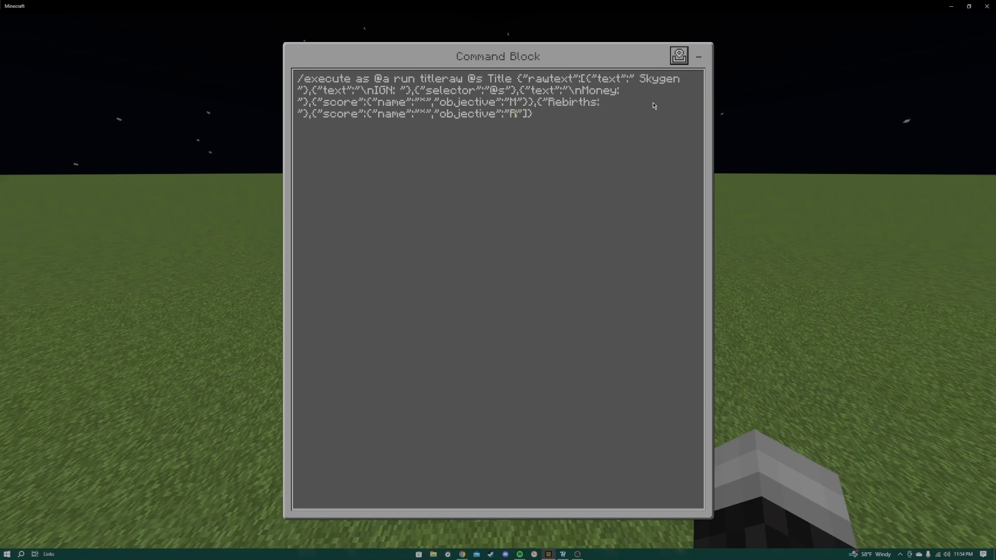
pyautogui.write(']}')
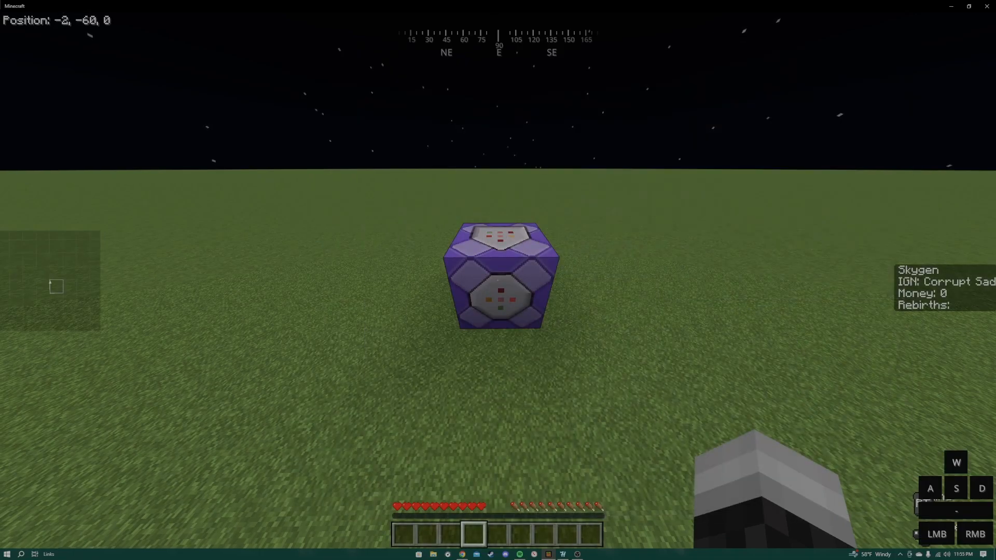
# Reopen the command block after viewing the Skygen, IGN, Money and Rebirths sidebar
pyautogui.press('e')
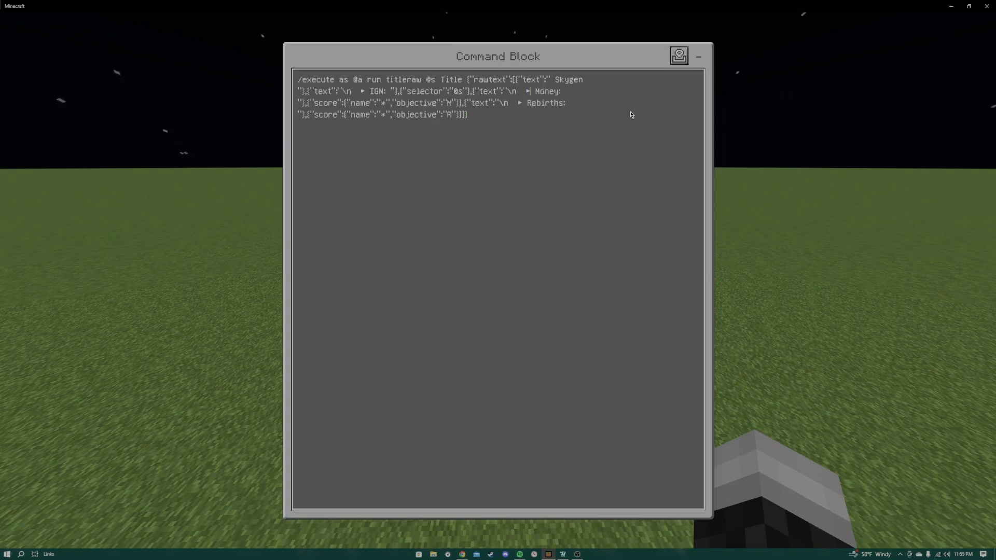
# Close the command block editor to apply the arrow-marked IGN, Money and Rebirths command
pyautogui.press('Escape')
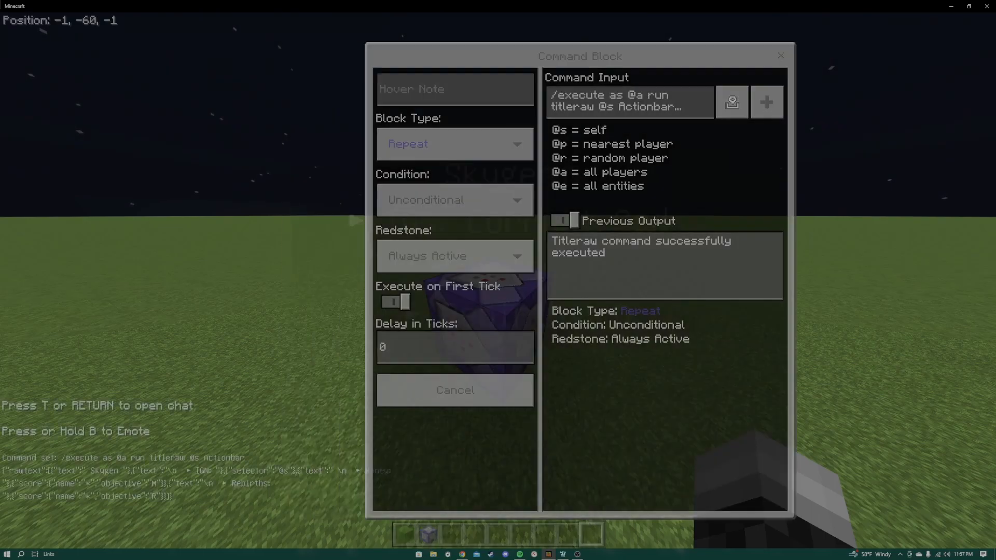
# Close the editor so the Repeat, Always Active block runs titleraw on title
pyautogui.press('Escape')
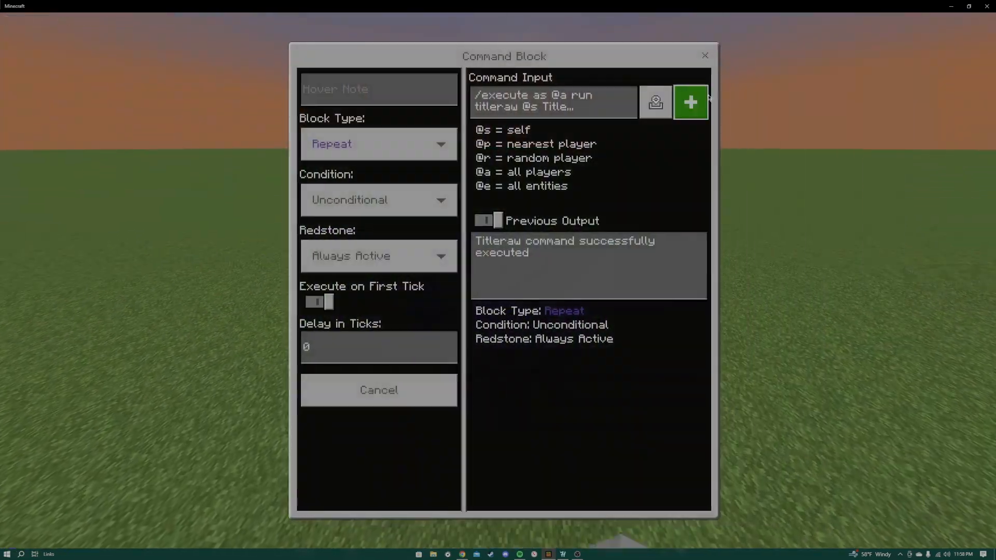
# Open the full Skygen titleraw command with IGN, Money (M) and Rebirths (R) lines
pyautogui.click(690, 102)
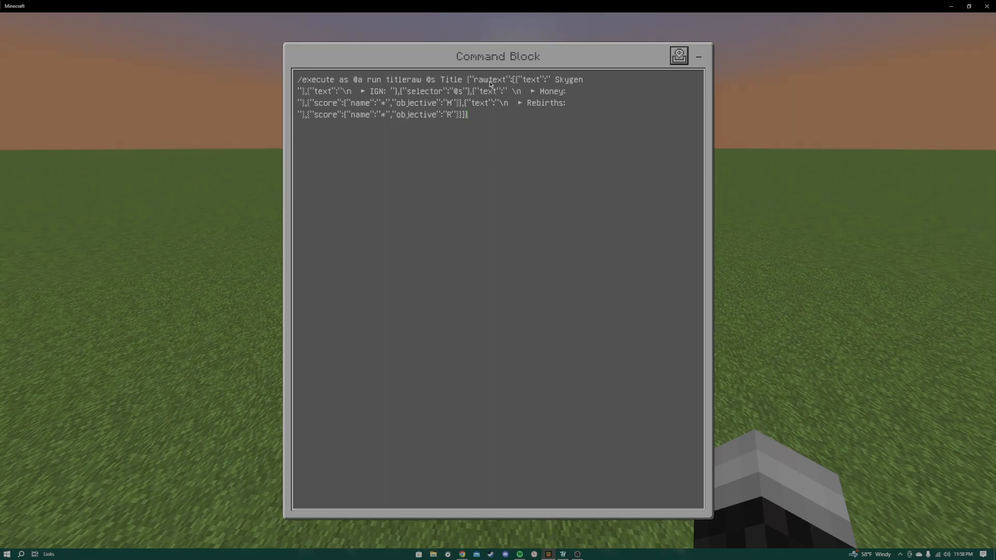
pyautogui.moveTo(551, 84)
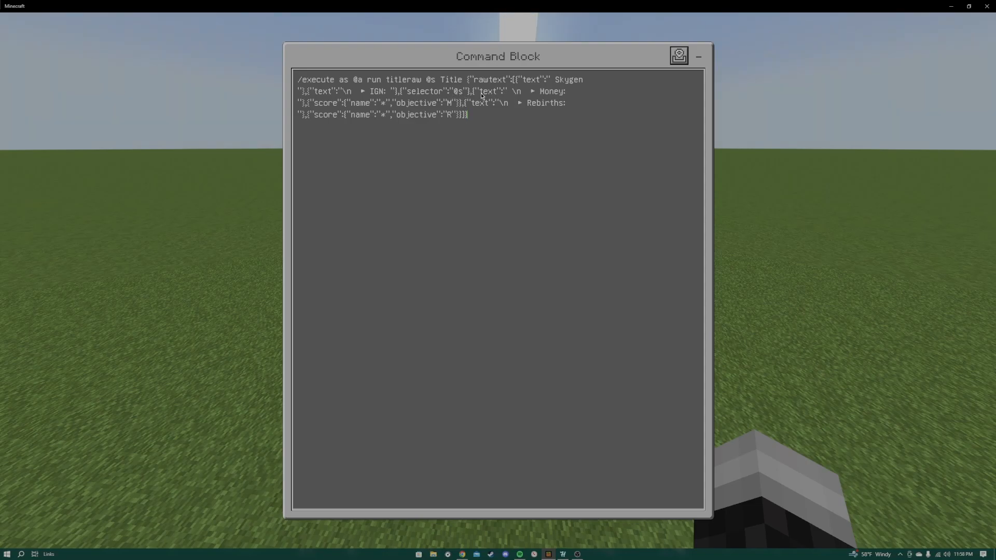
pyautogui.moveTo(506, 93)
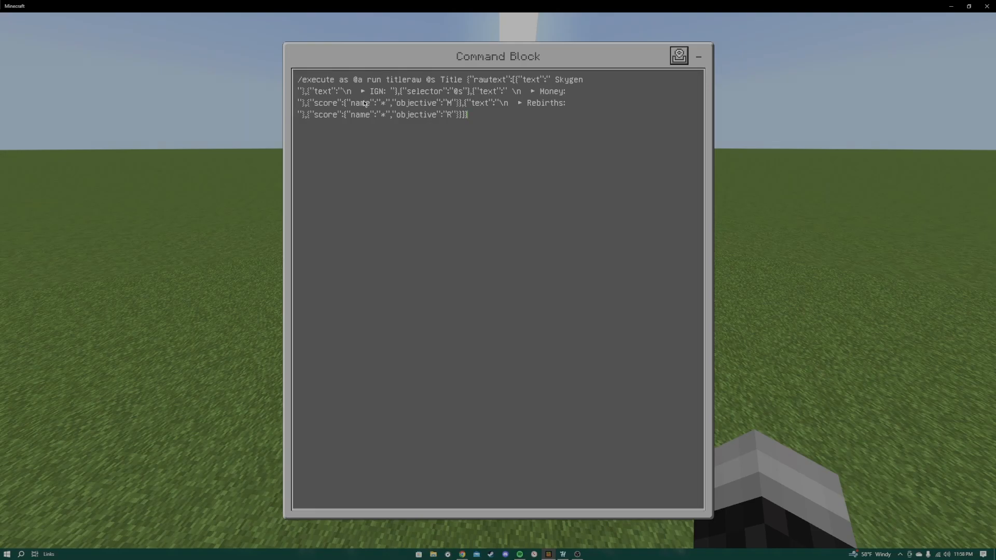
pyautogui.moveTo(359, 106)
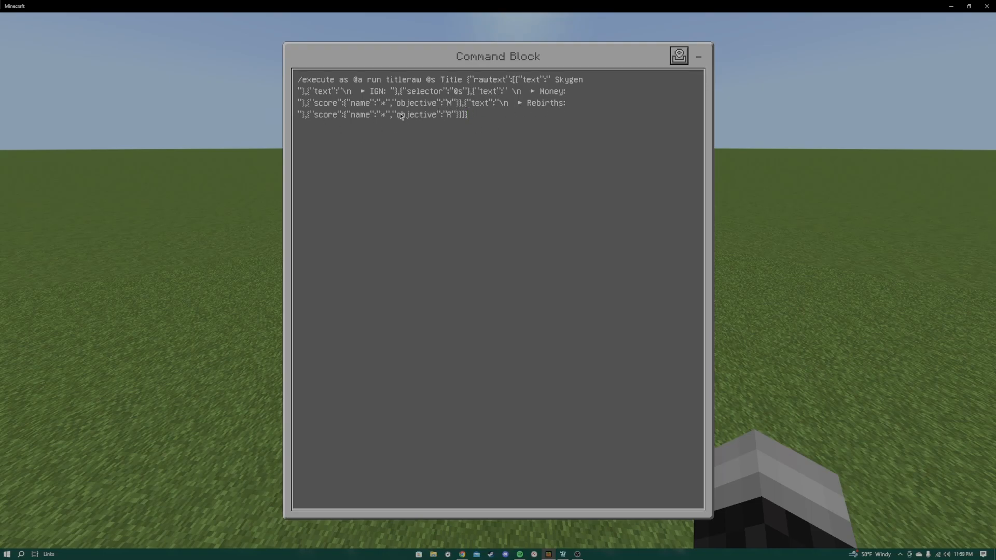
pyautogui.moveTo(458, 122)
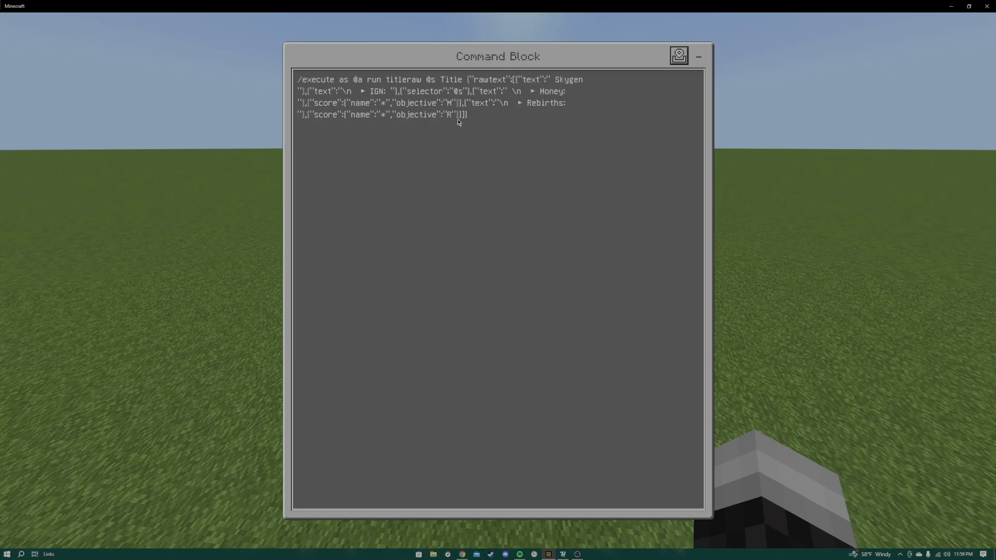